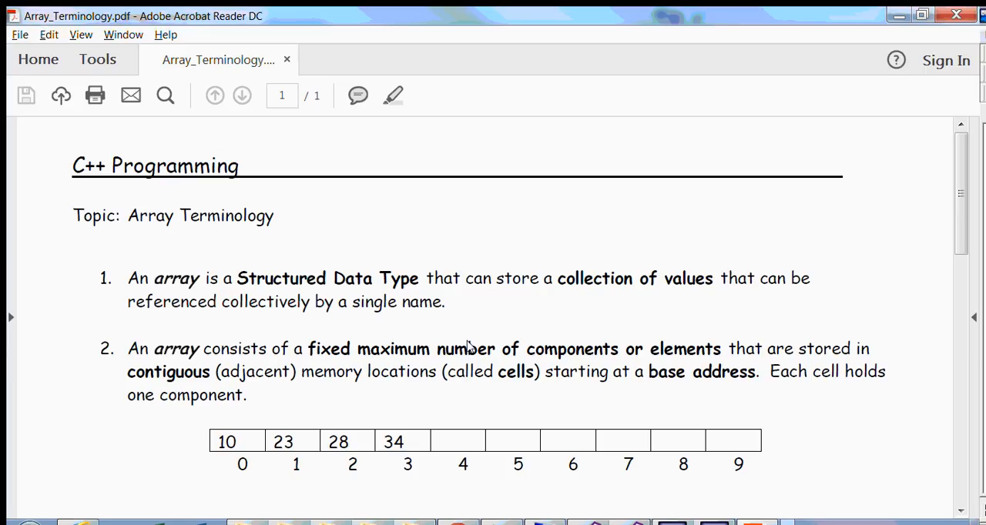
Scroll through the array notes back to the cell diagram, then scroll the arraysmain.cpp code
scroll("down", 3)
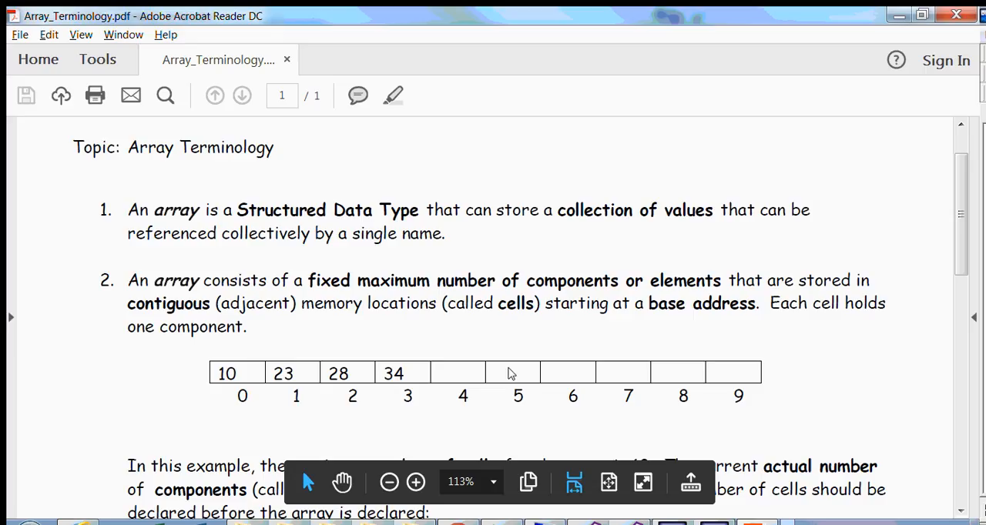
mouse_move(485, 362)
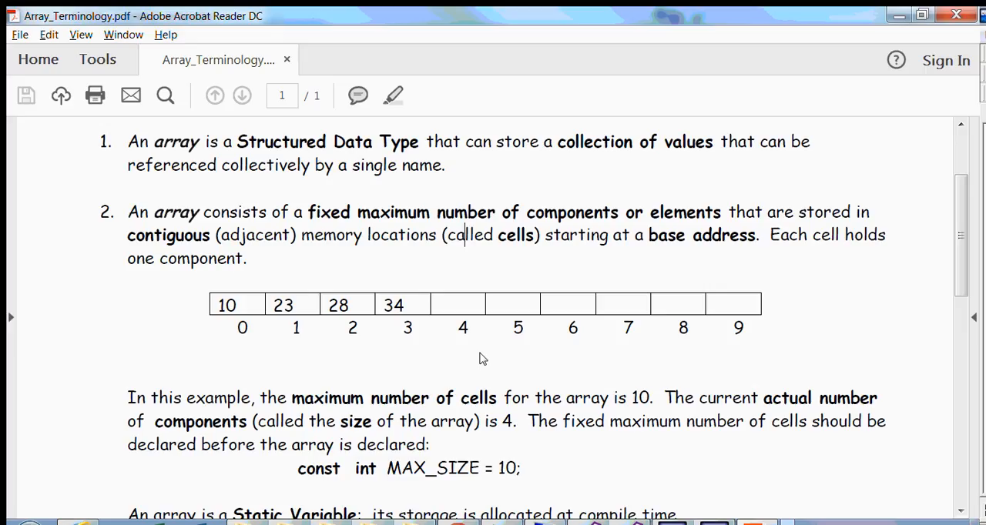
mouse_move(215, 310)
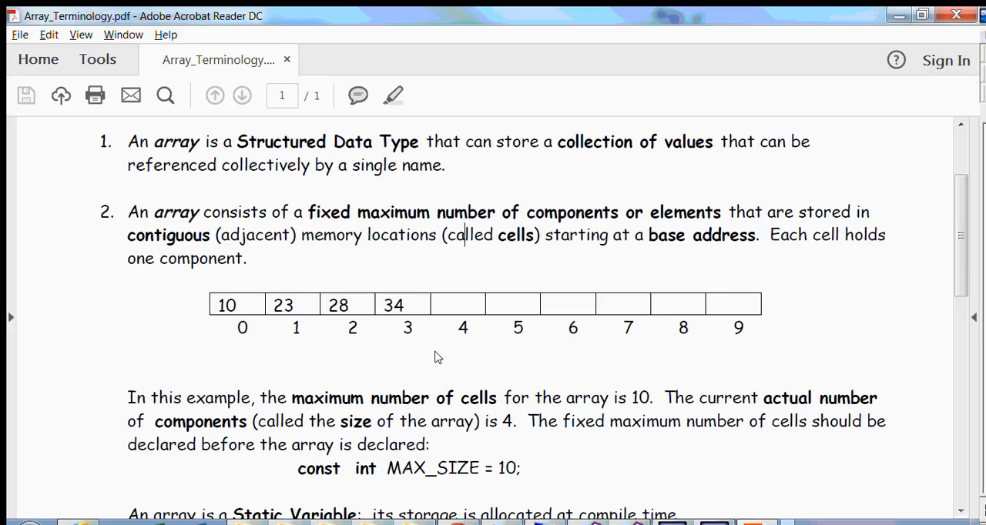
scroll("down", 3)
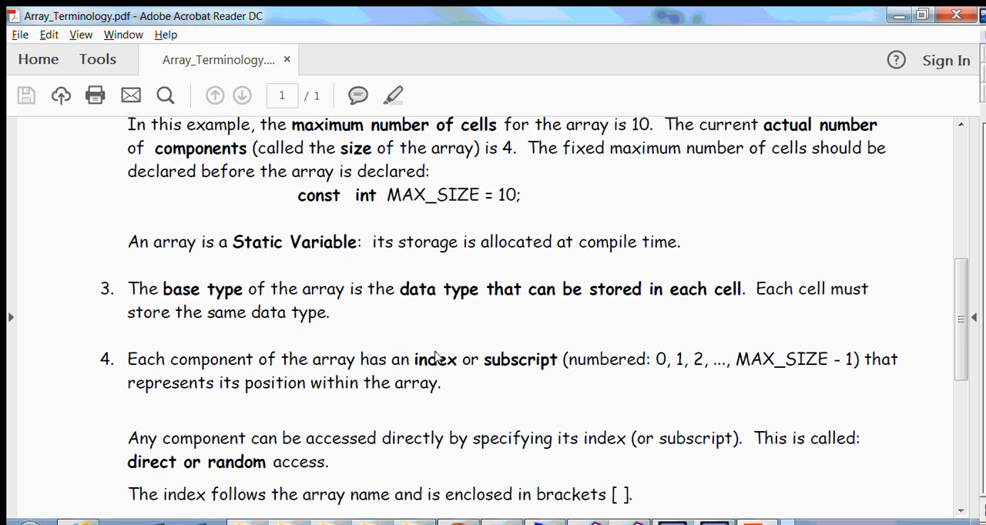
scroll("down", 3)
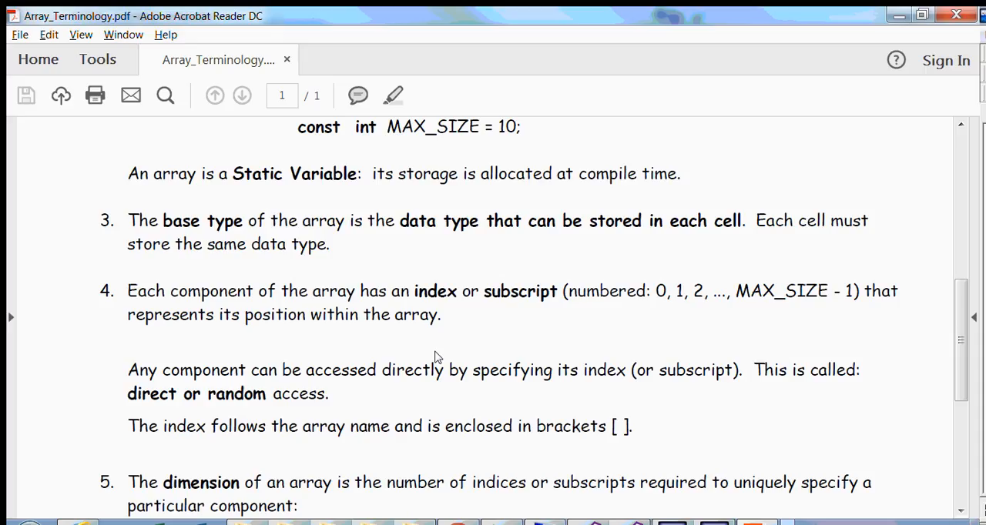
scroll("down", 3)
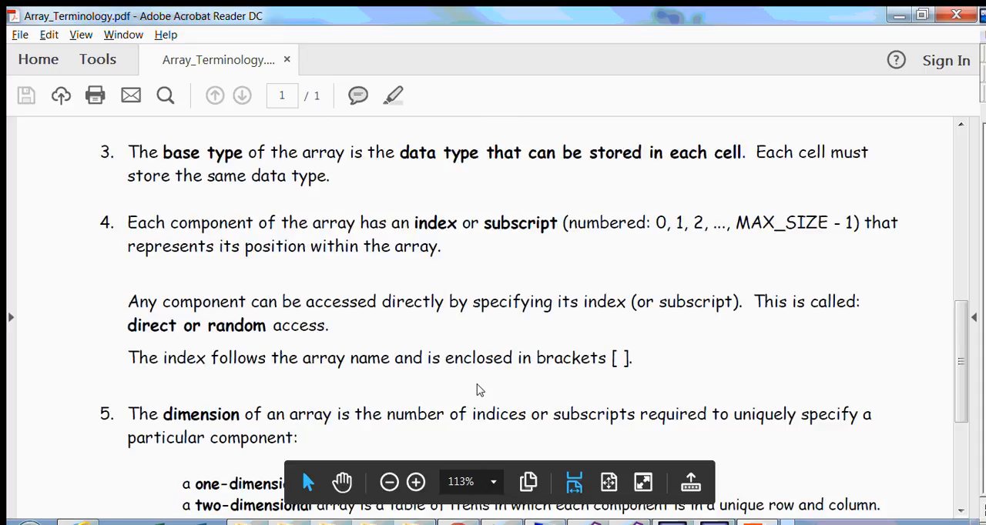
mouse_move(478, 375)
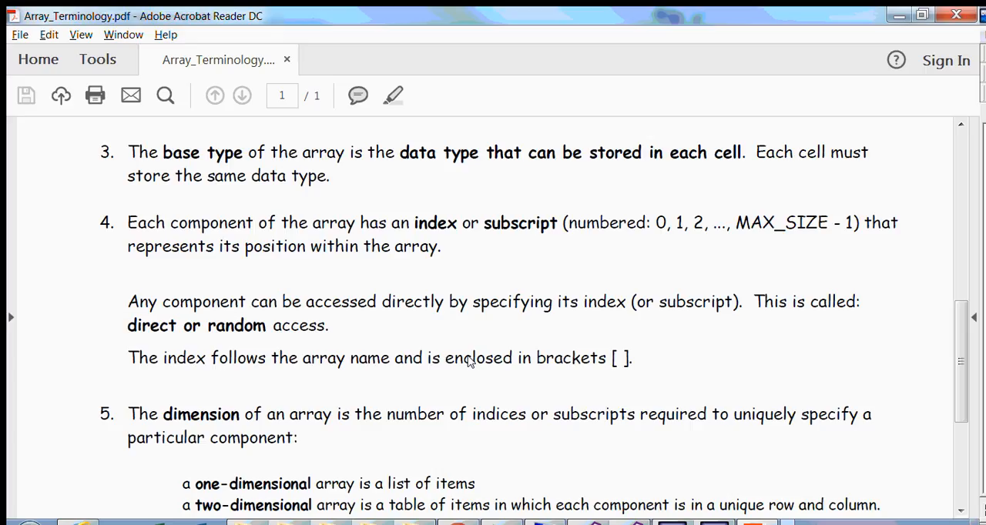
scroll("down", 3)
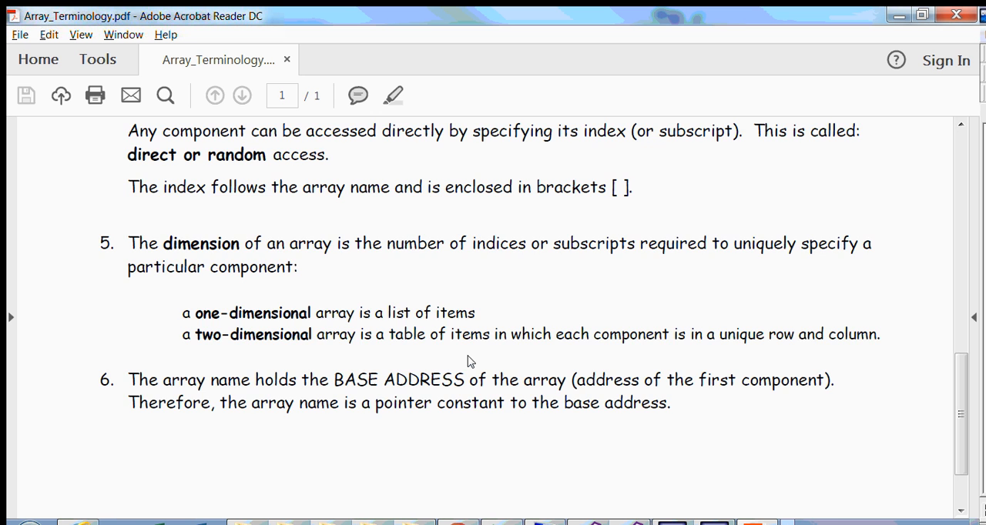
scroll("up", 3)
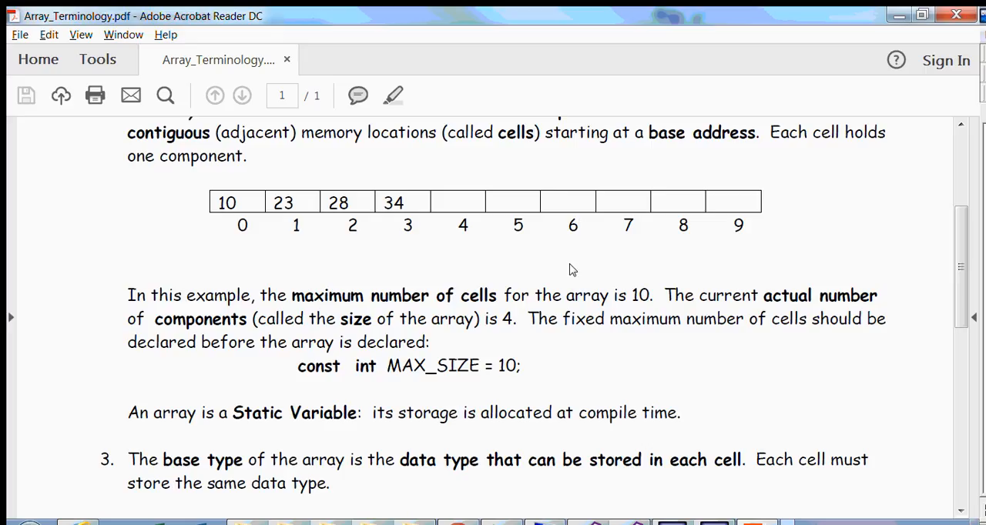
mouse_move(584, 345)
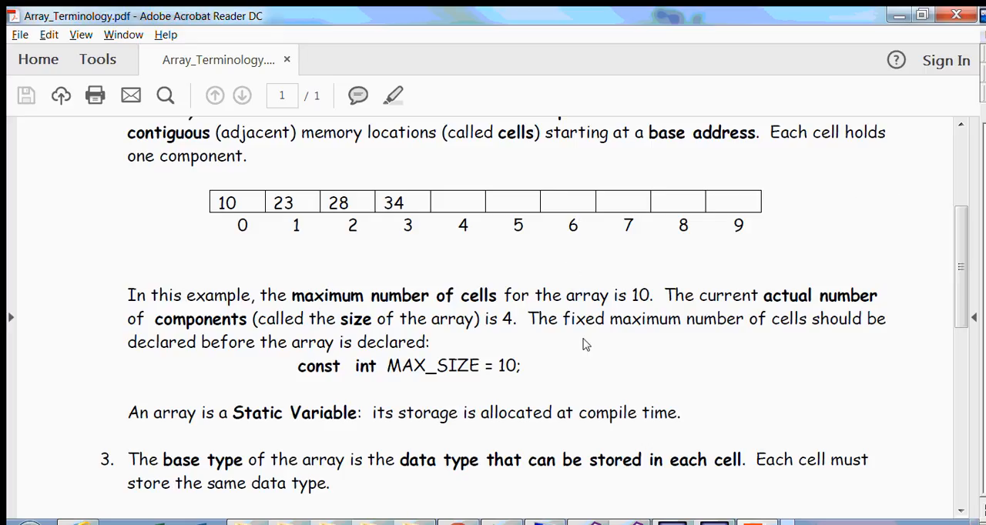
mouse_move(314, 263)
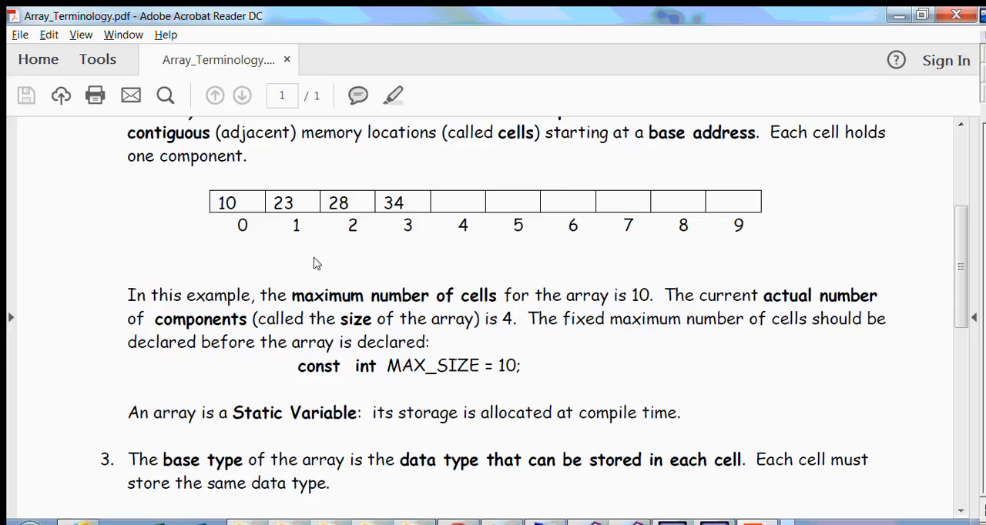
mouse_move(518, 209)
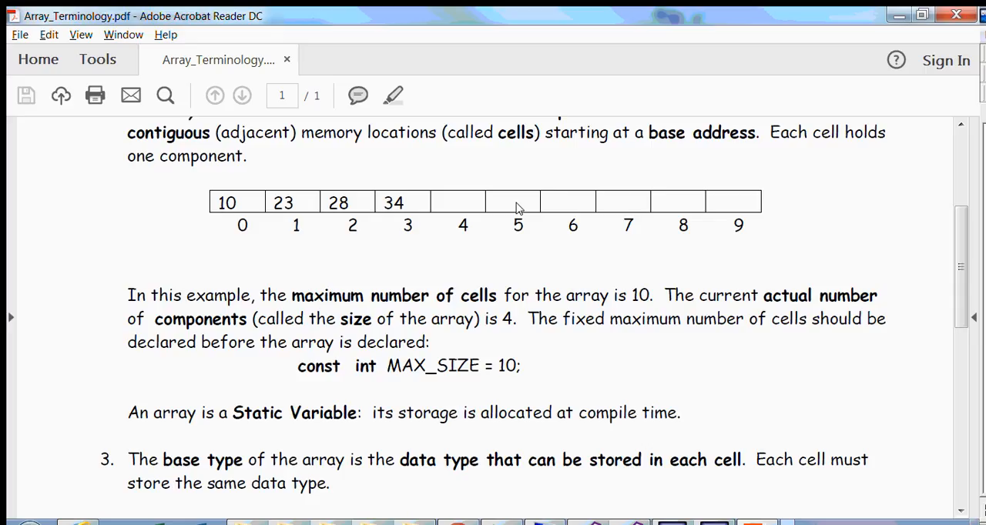
mouse_move(431, 239)
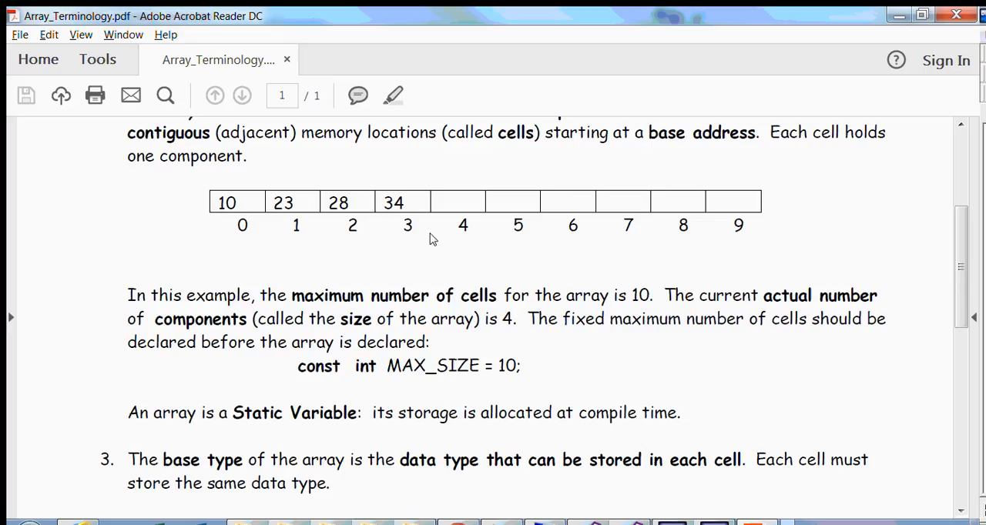
mouse_move(473, 344)
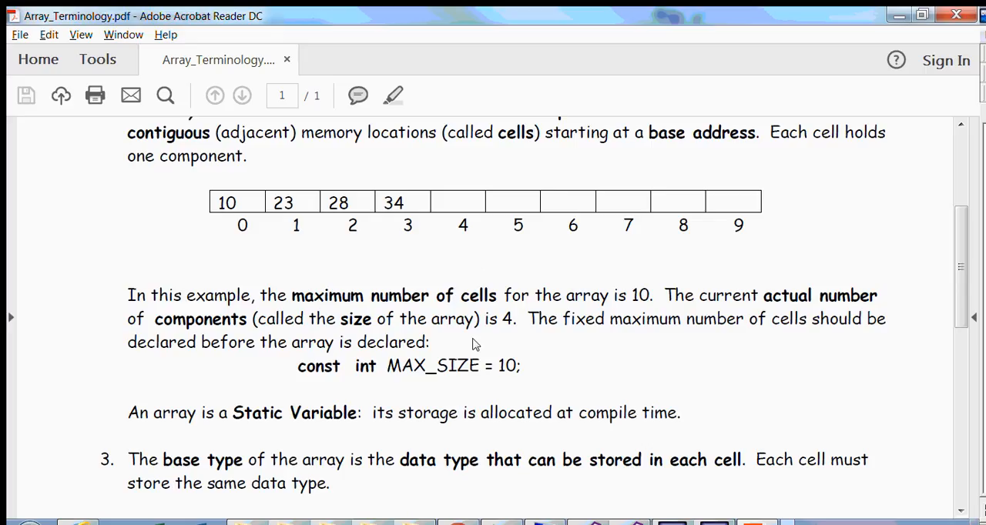
mouse_move(497, 383)
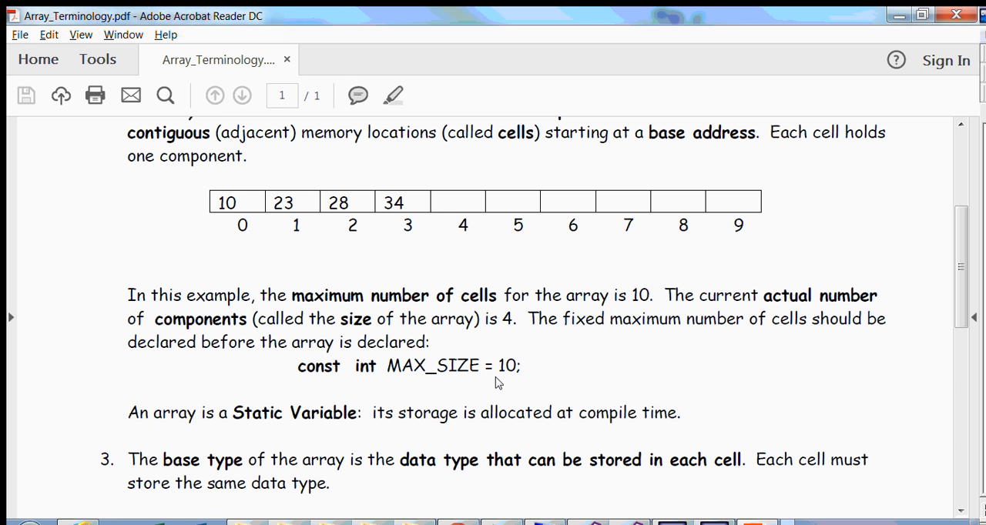
scroll("down", 3)
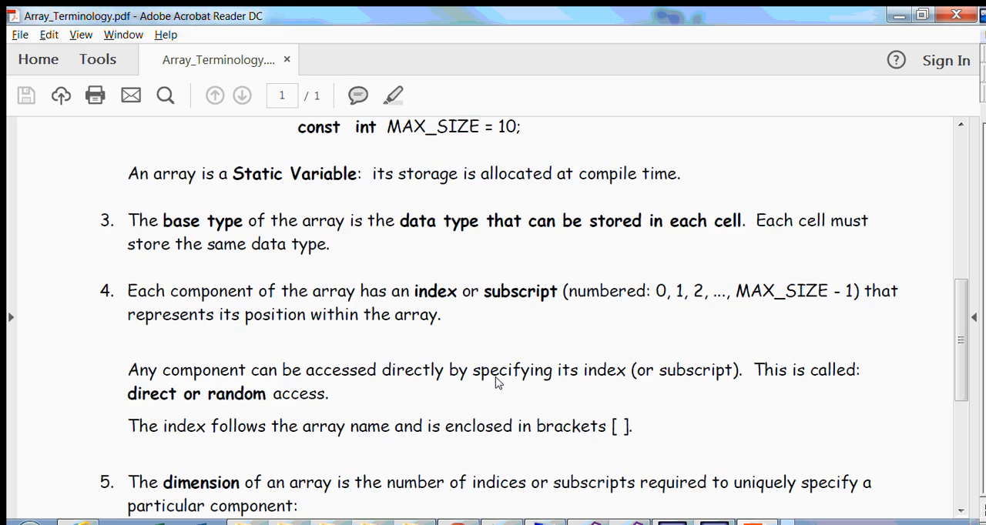
scroll("down", 3)
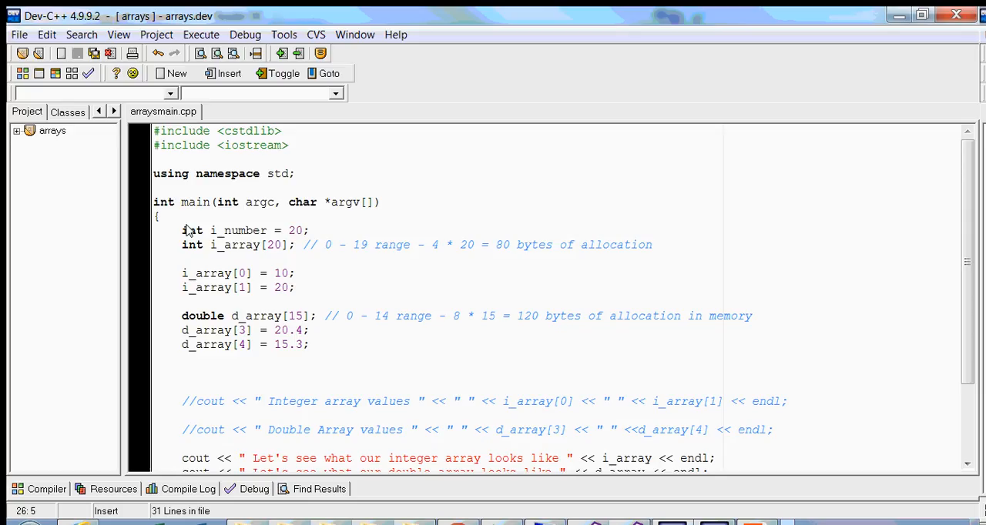
Add a '// 4 bytes.' comment to the i_number declaration line
left_click(309, 231)
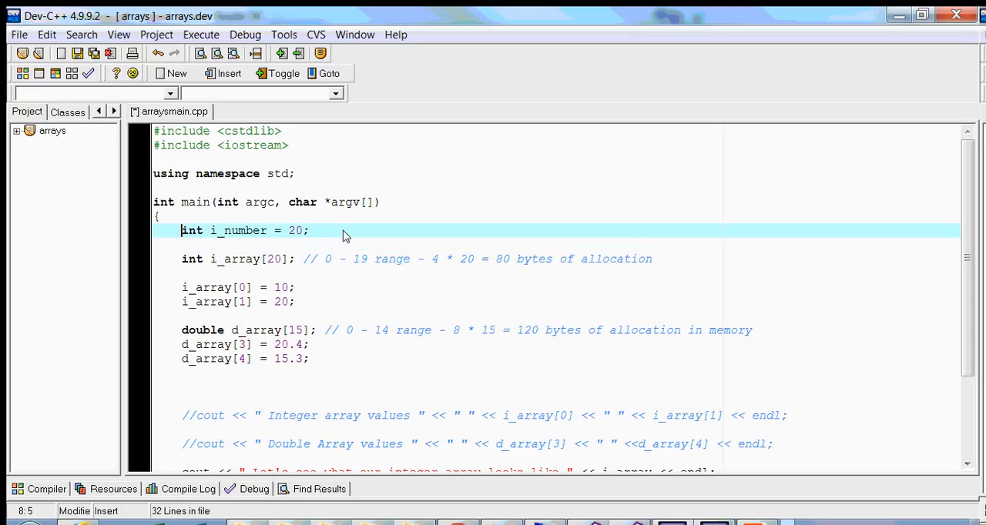
left_click(209, 230)
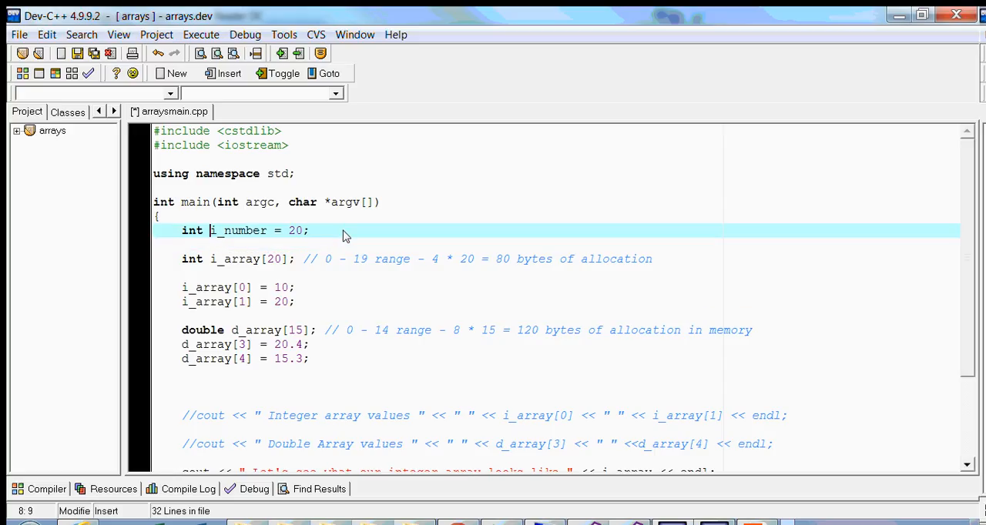
double_click(238, 231)
type(" //")
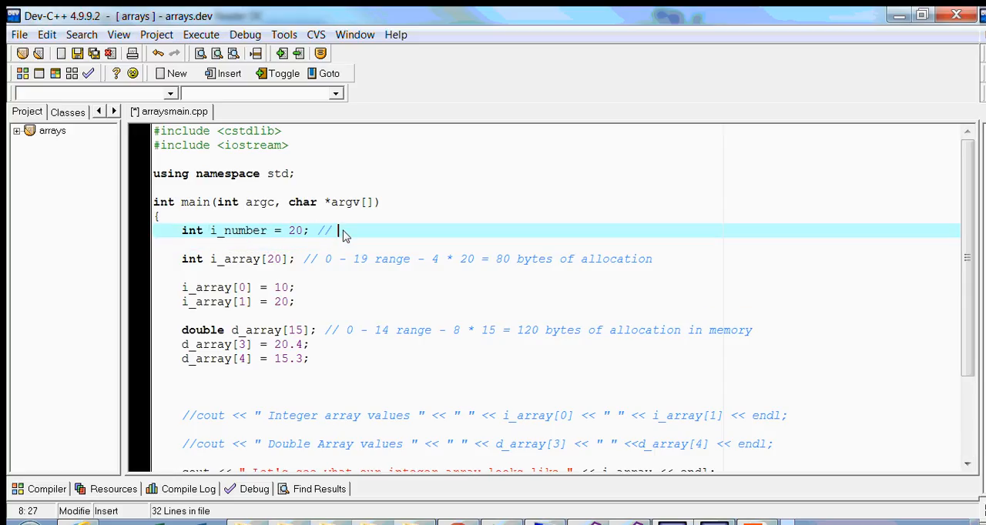
type("4 bytes.")
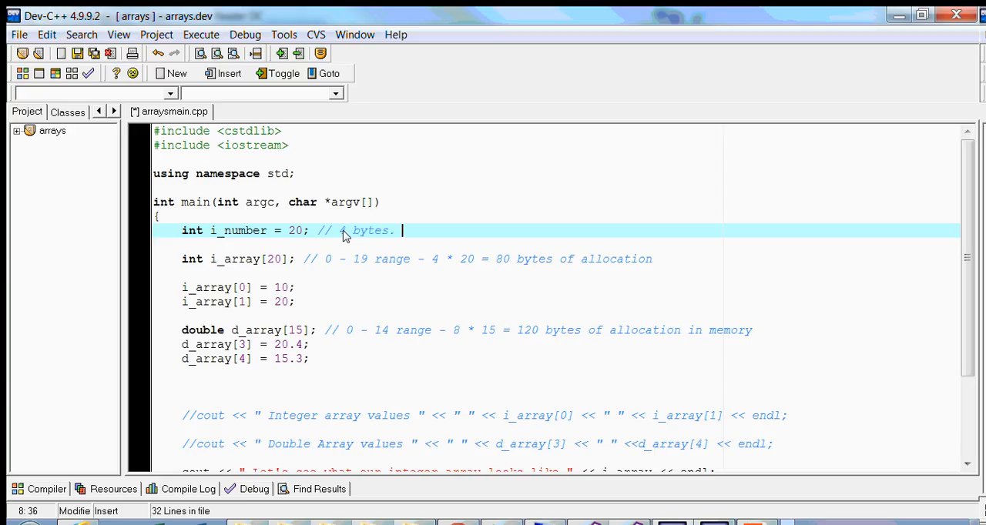
double_click(238, 231)
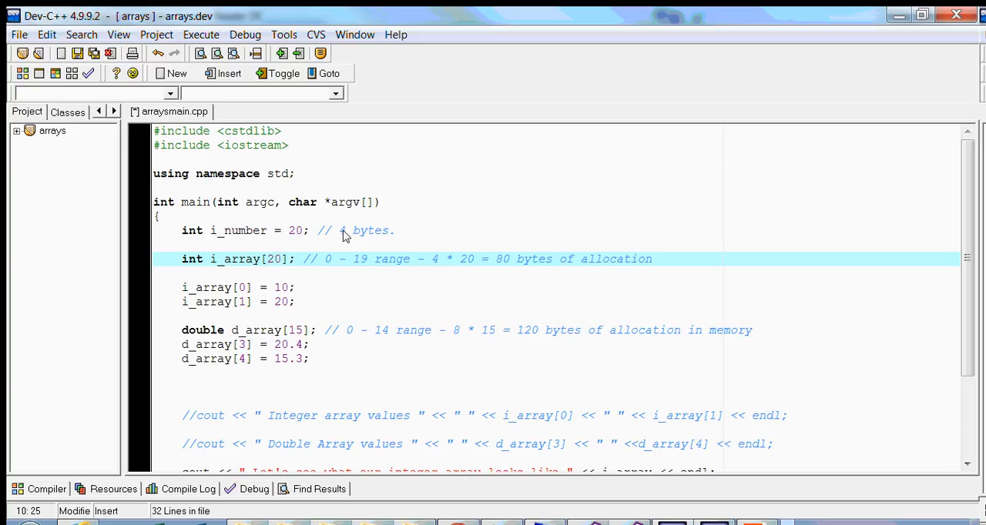
left_click_drag(324, 259, 366, 259)
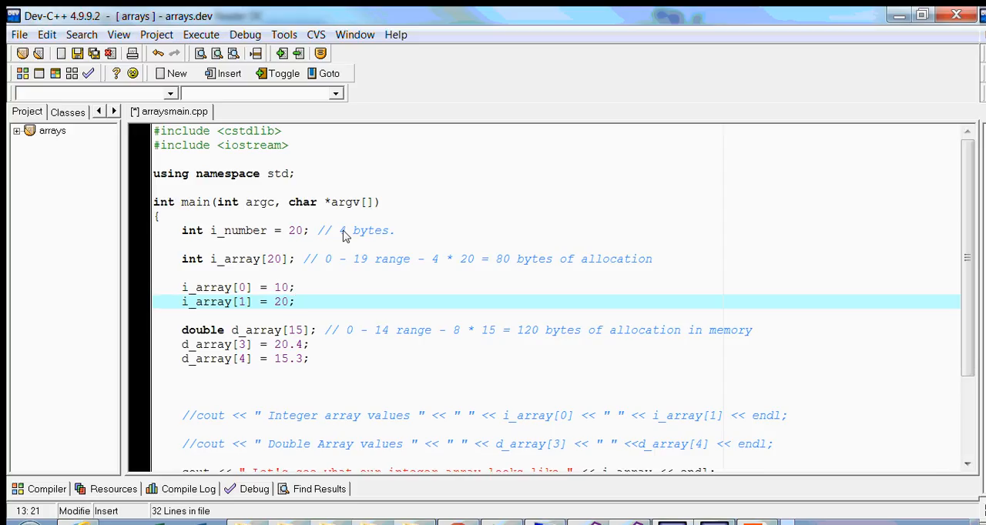
type("i_array")
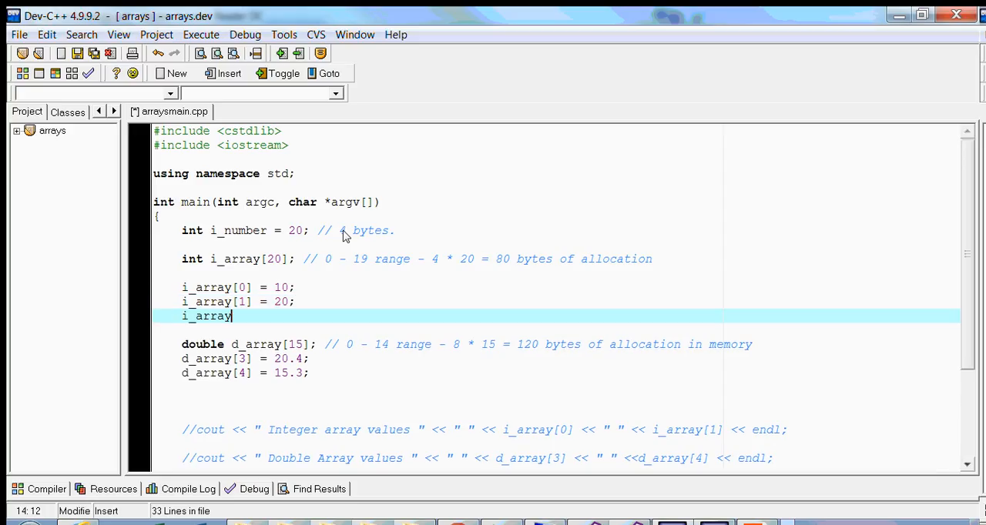
type("[20]")
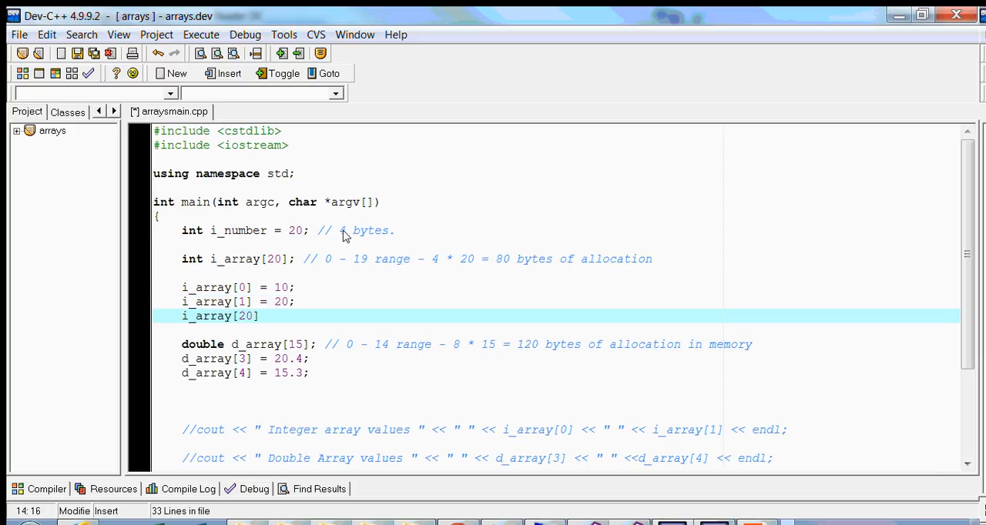
type("= 200;")
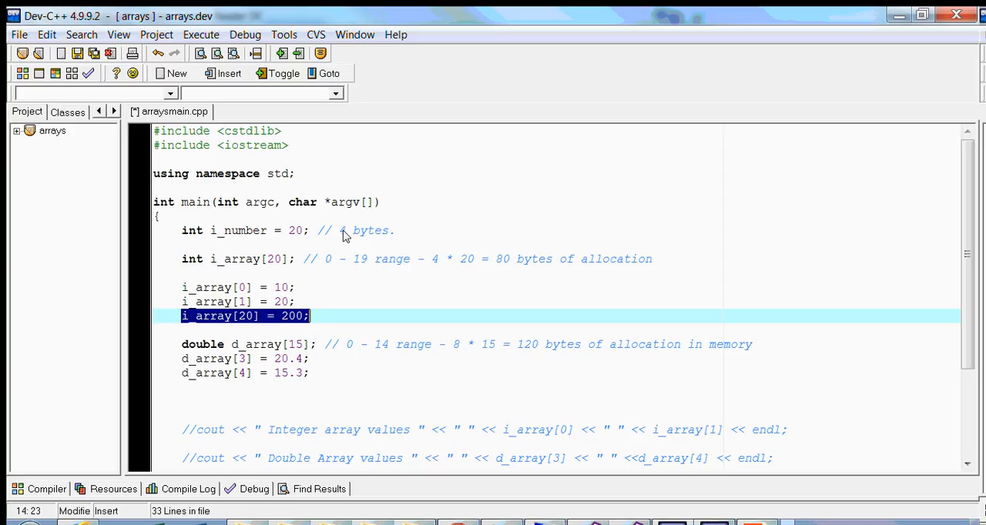
key("Delete")
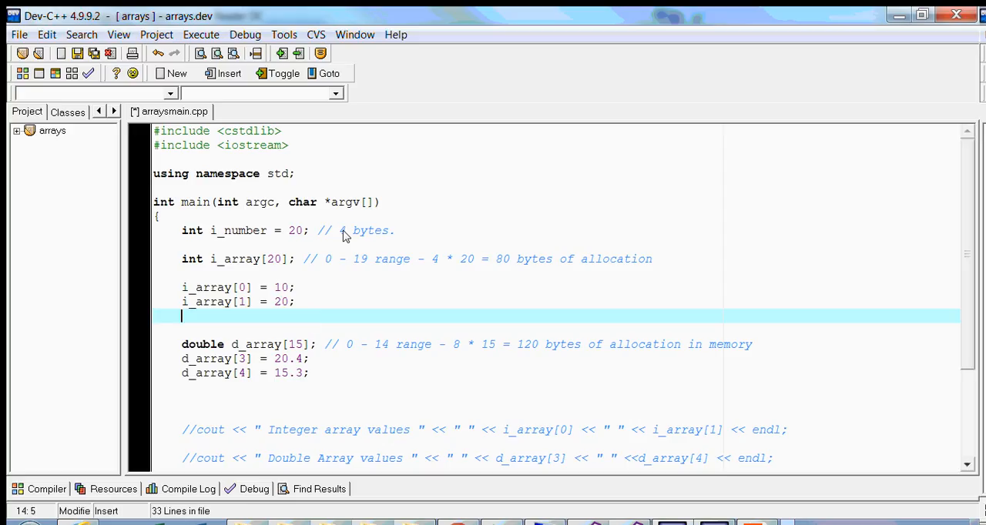
left_click(353, 258)
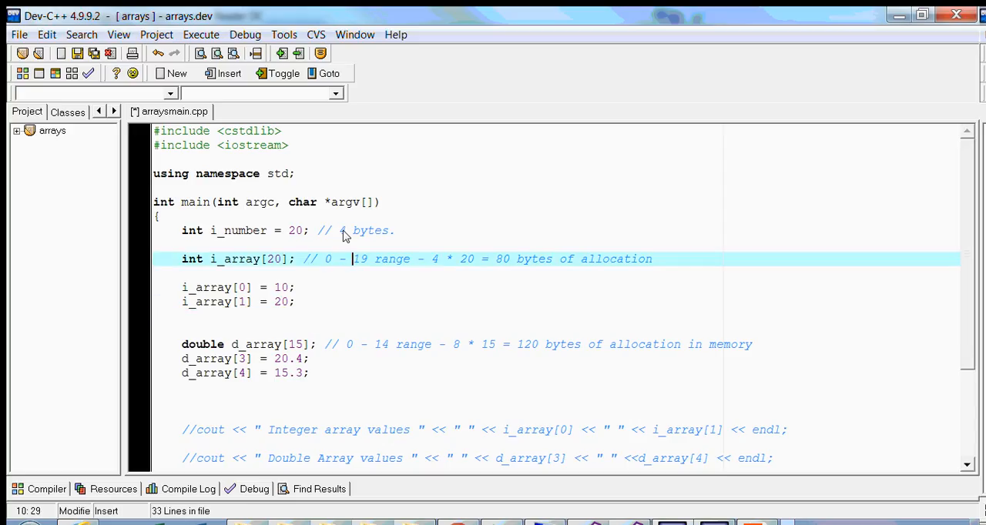
left_click_drag(325, 259, 368, 259)
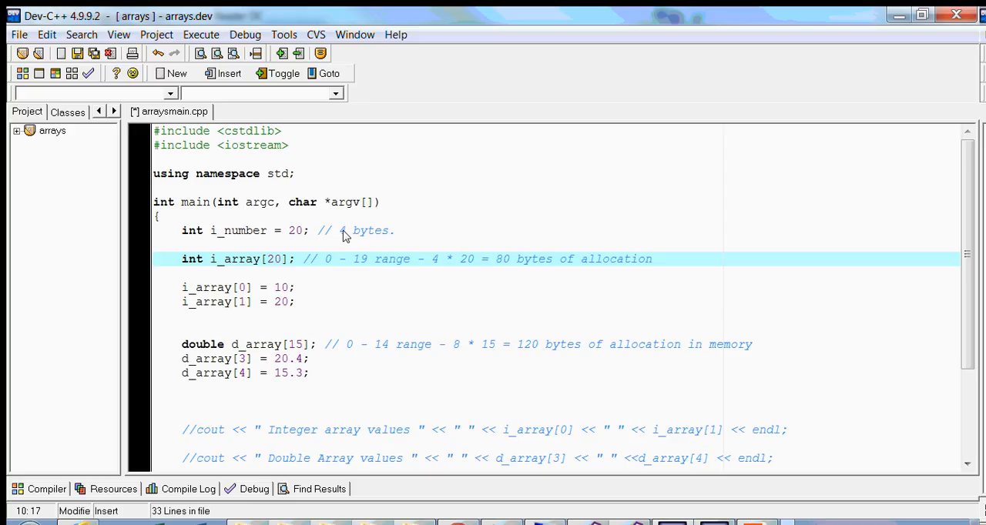
left_click(267, 258)
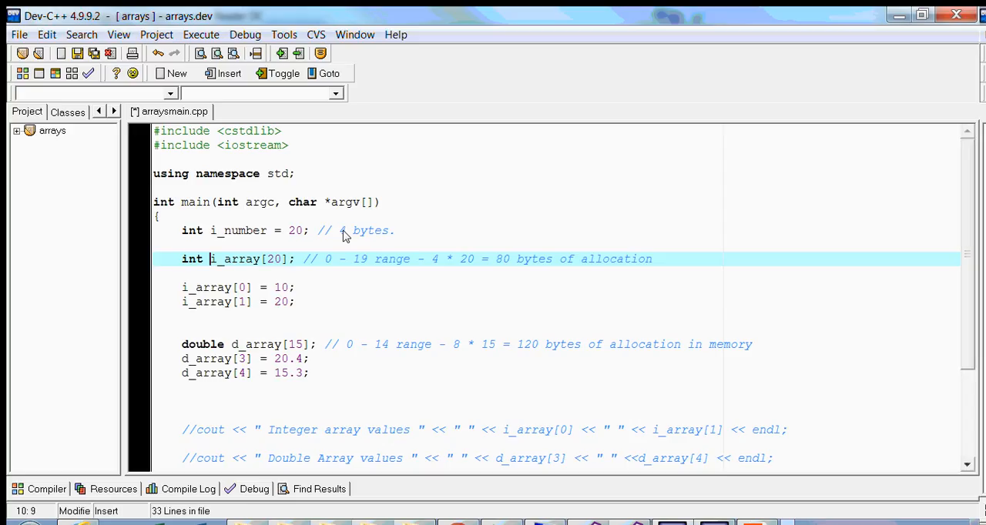
left_click_drag(210, 258, 295, 259)
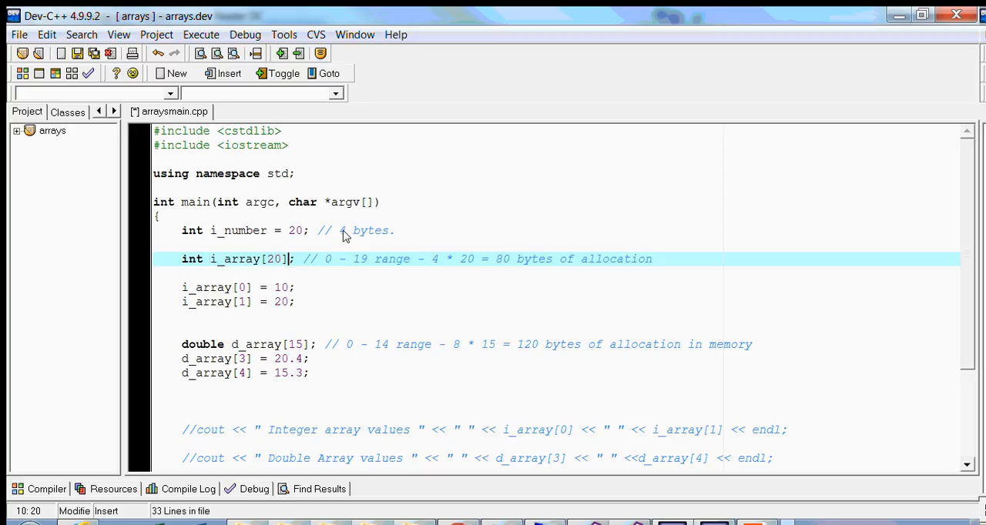
double_click(274, 259)
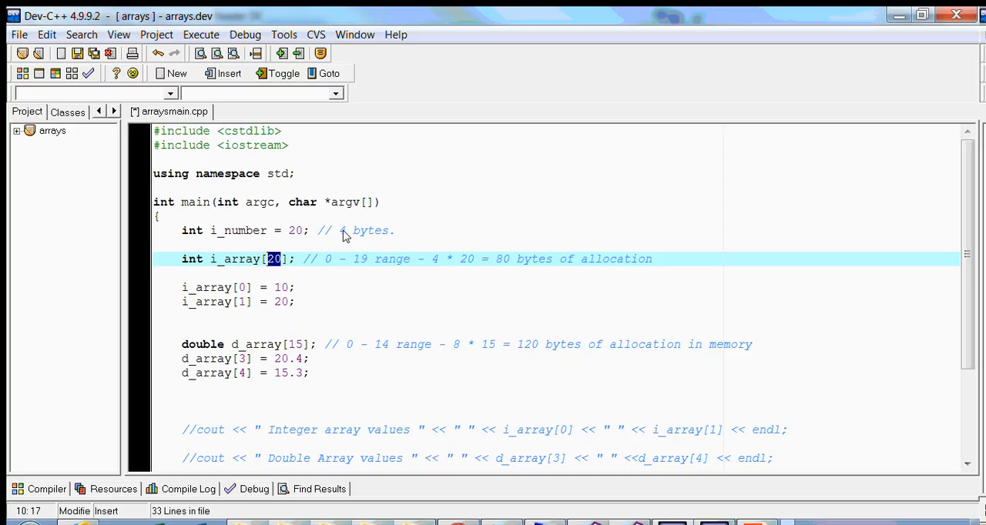
left_click(430, 259)
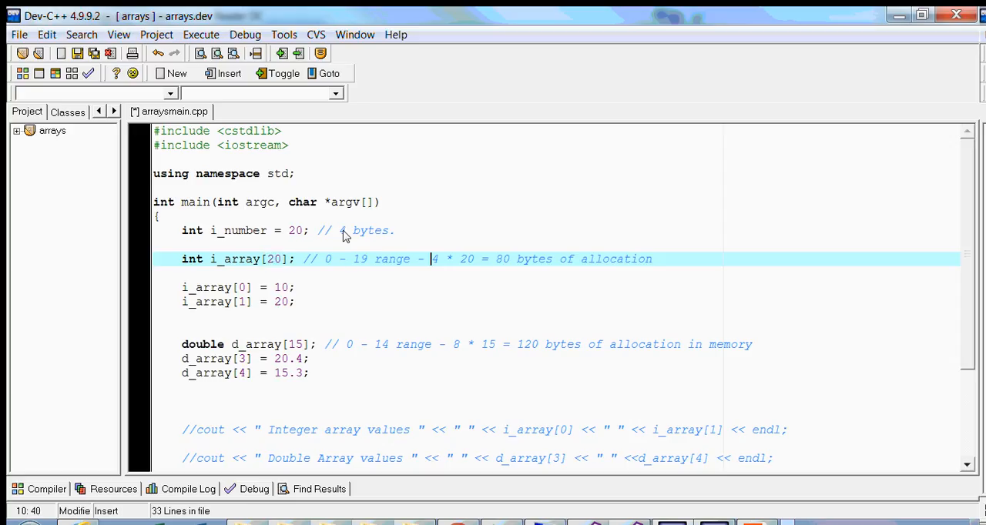
left_click(482, 259)
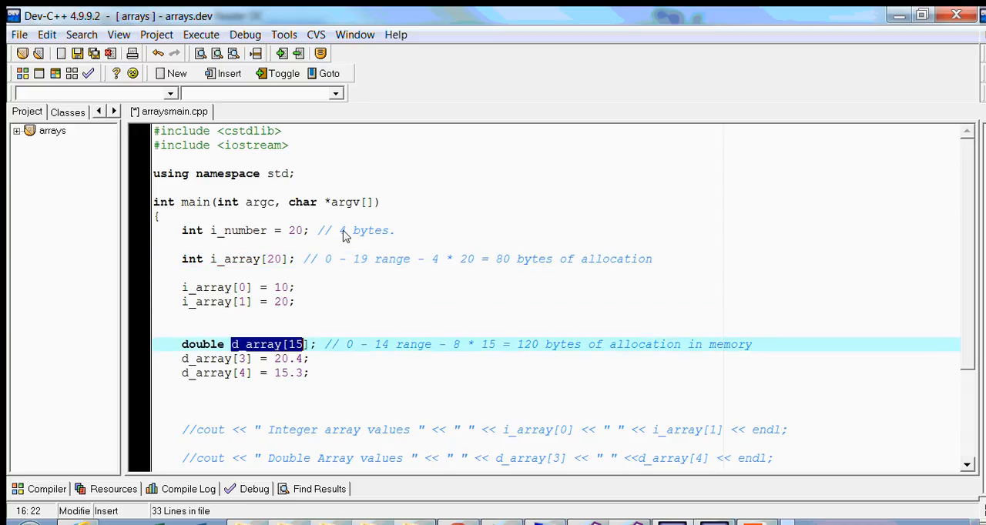
left_click(346, 344)
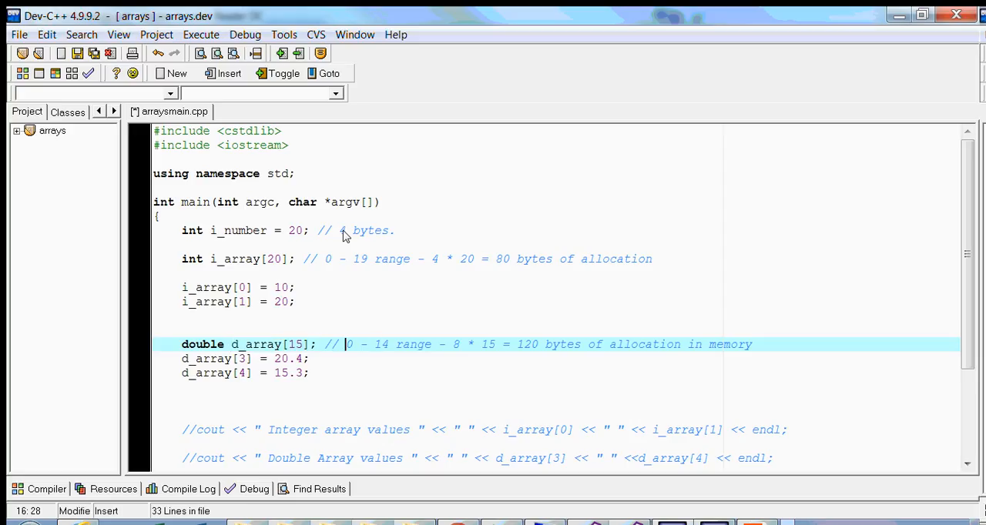
left_click_drag(345, 345, 454, 344)
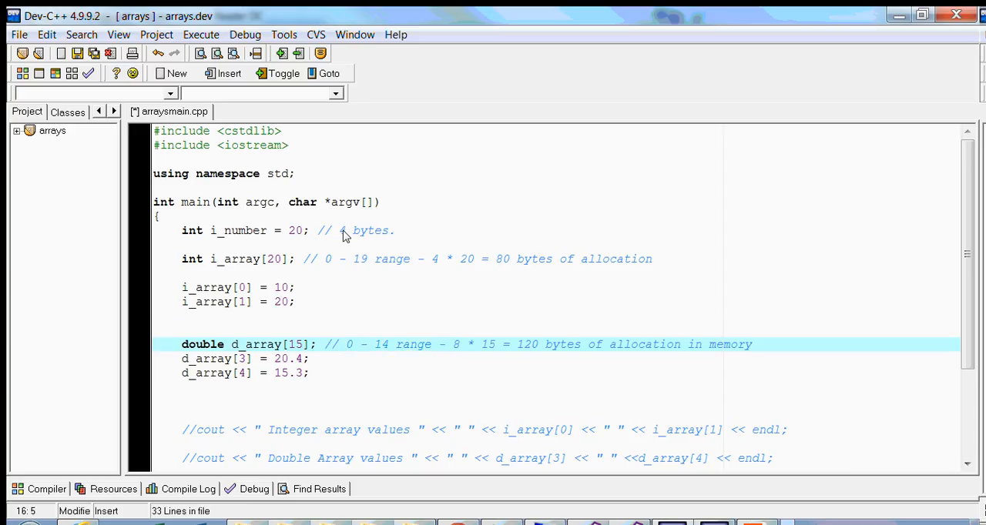
double_click(202, 344)
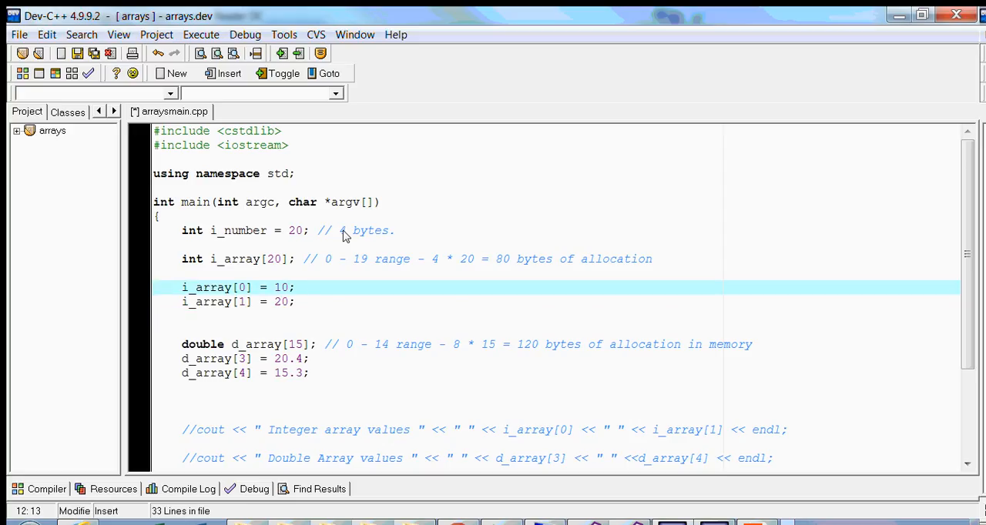
double_click(241, 288)
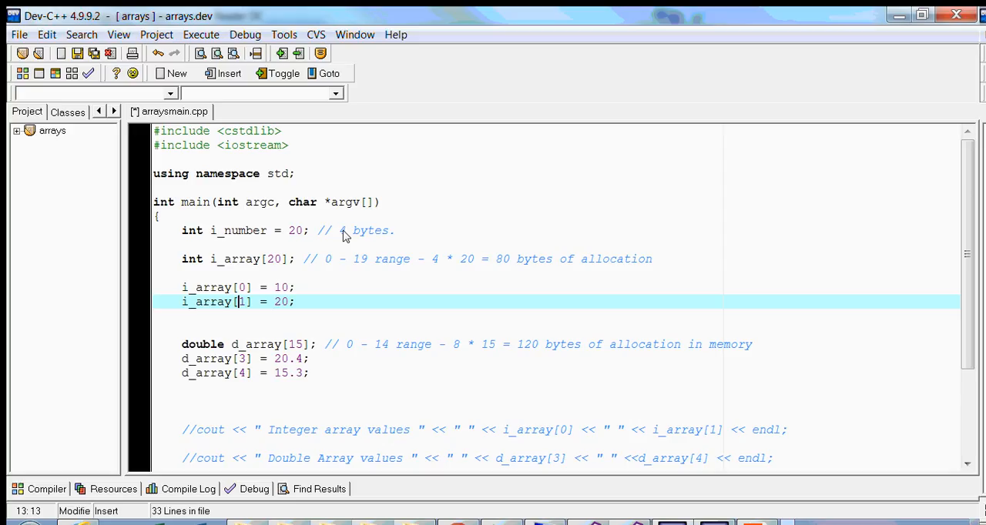
left_click(295, 302)
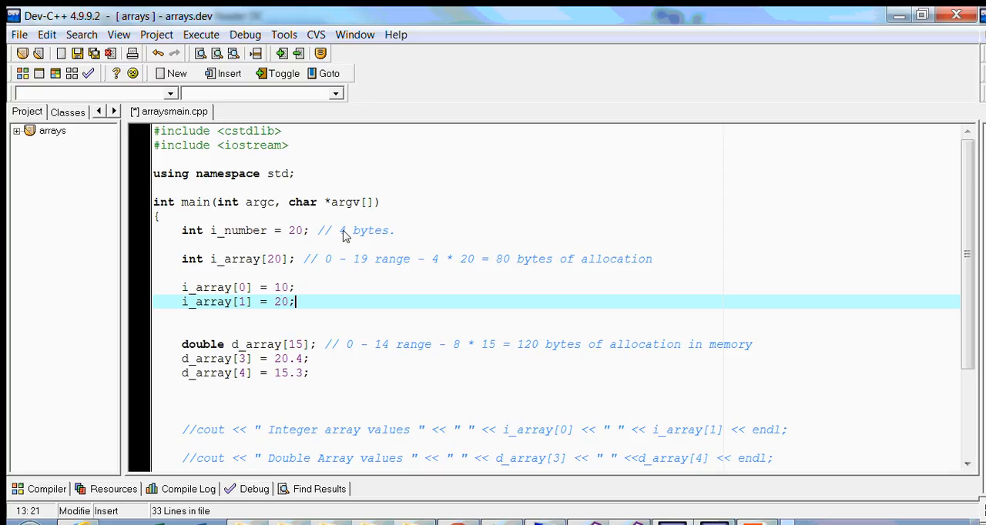
left_click(240, 359)
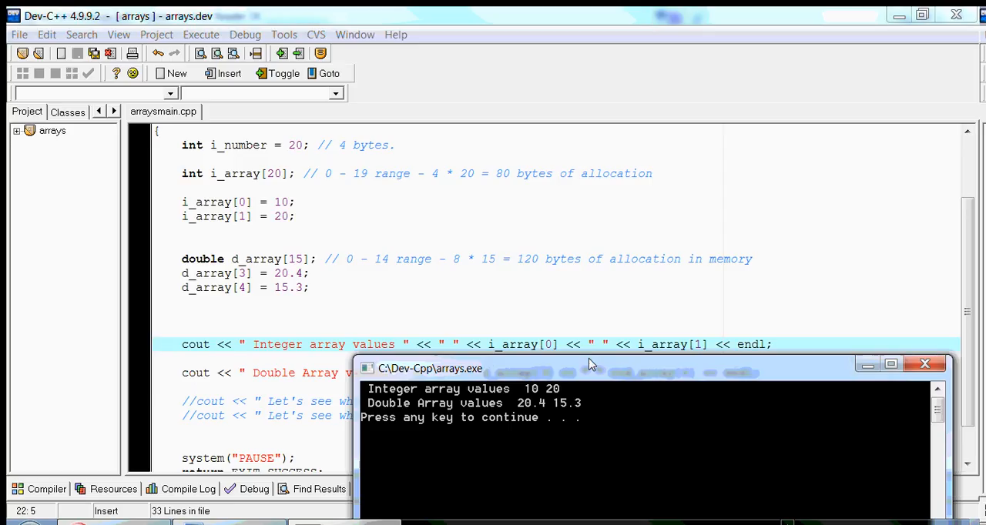
Move the program's output console window aside
left_click_drag(590, 363, 581, 400)
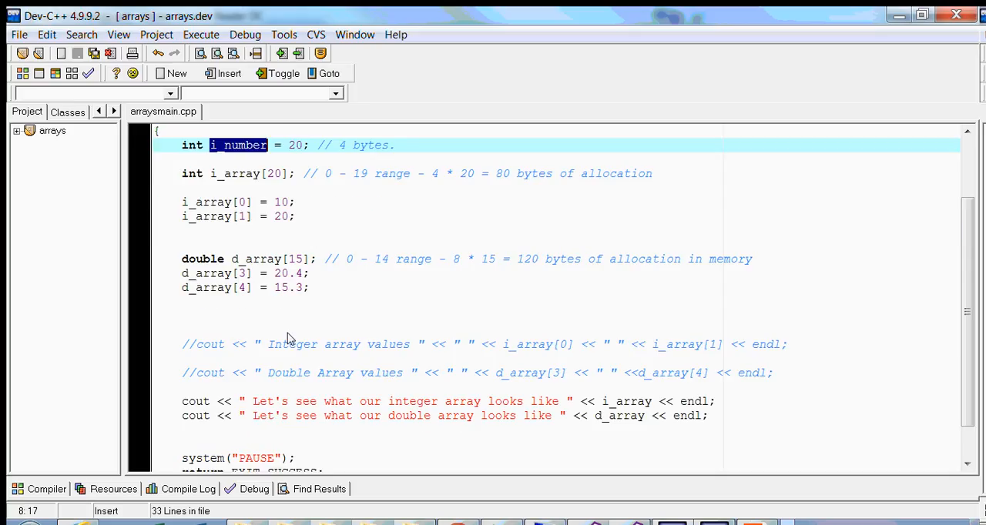
Add 'cout << i_number << endl;', run it, and close the console after it prints 20
type("d")
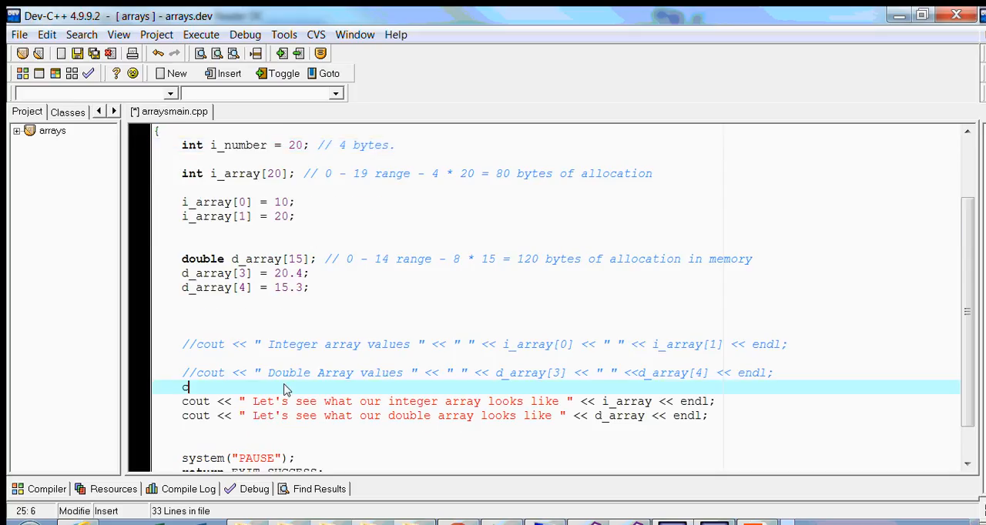
type("out << i_n")
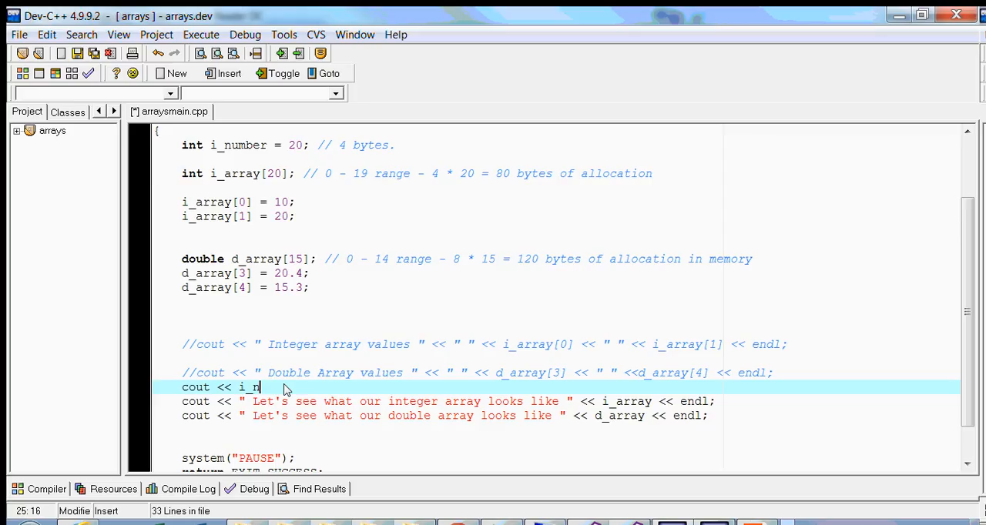
type("umber << endl;")
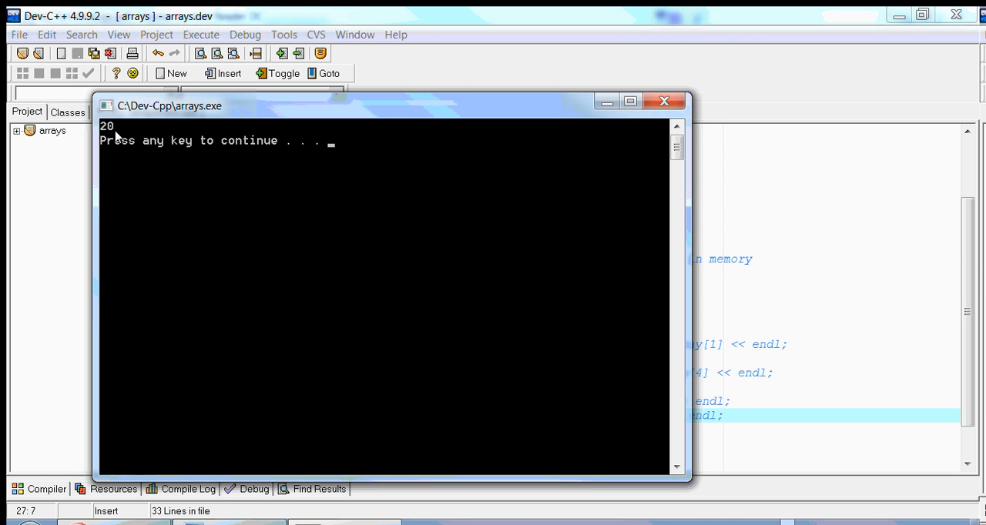
key("enter")
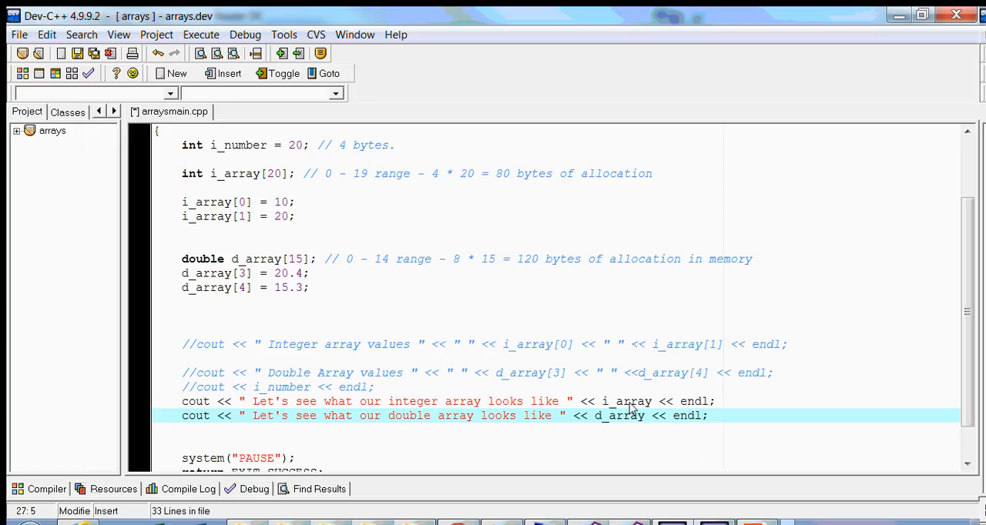
Highlight i_array in the cout line that prints the integer array
double_click(626, 401)
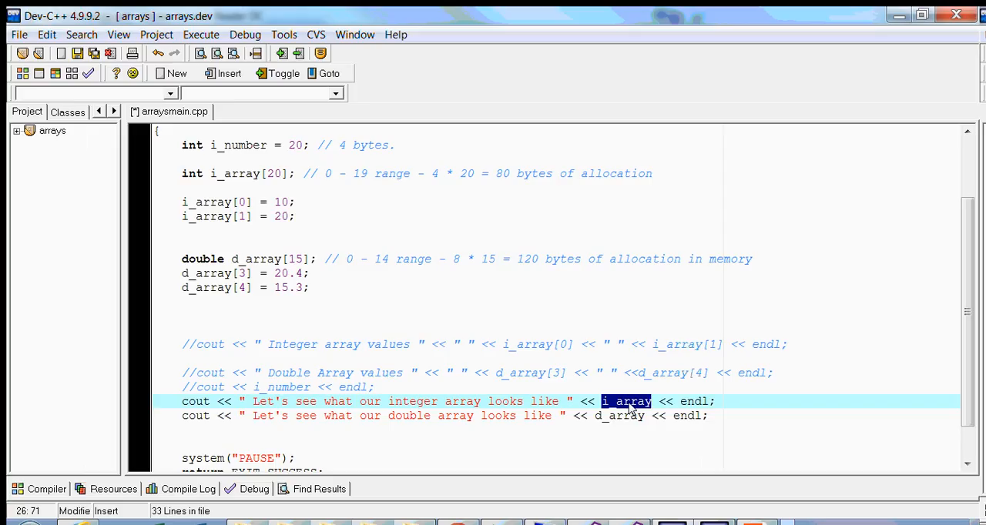
mouse_move(607, 428)
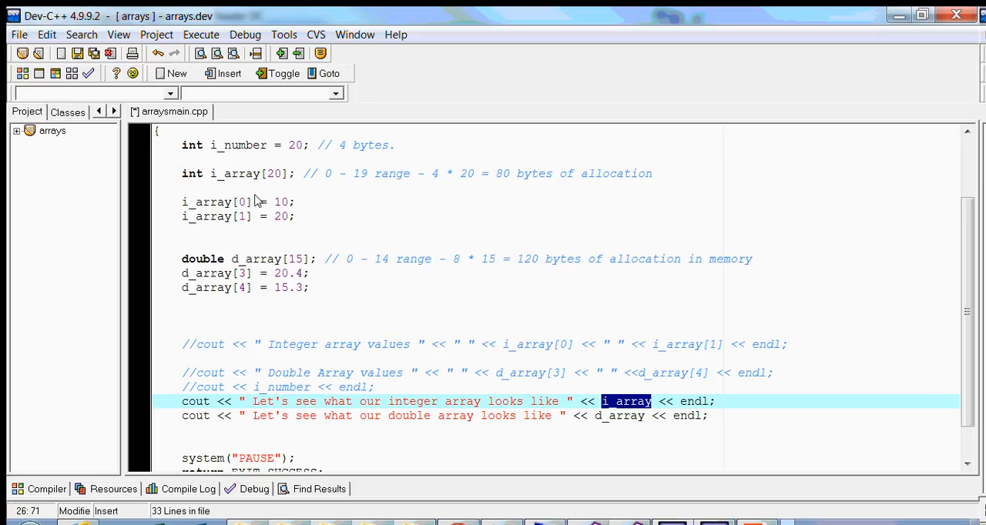
mouse_move(633, 414)
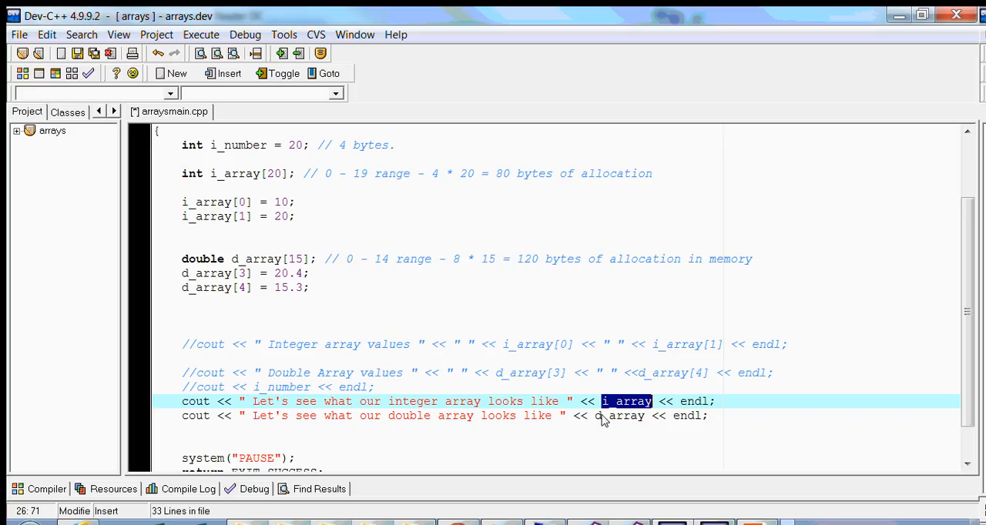
mouse_move(624, 434)
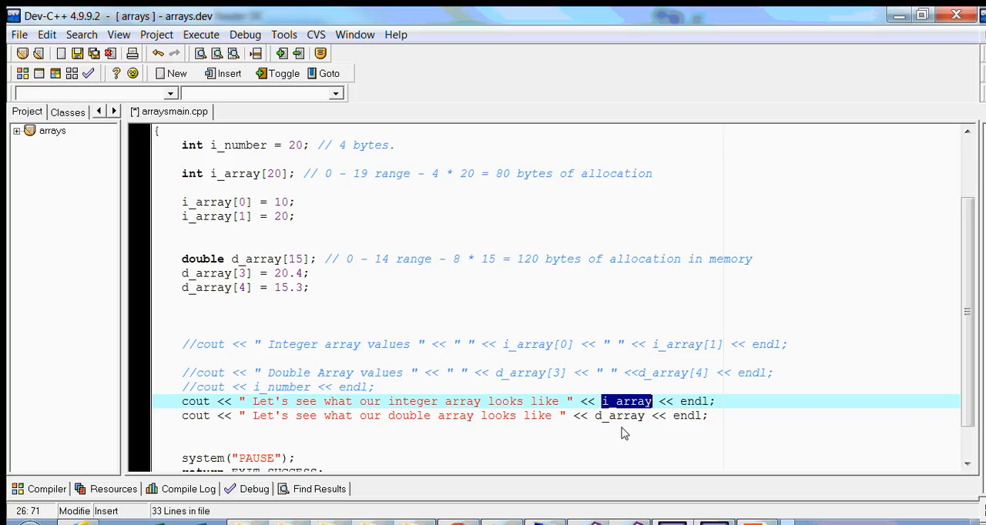
mouse_move(623, 409)
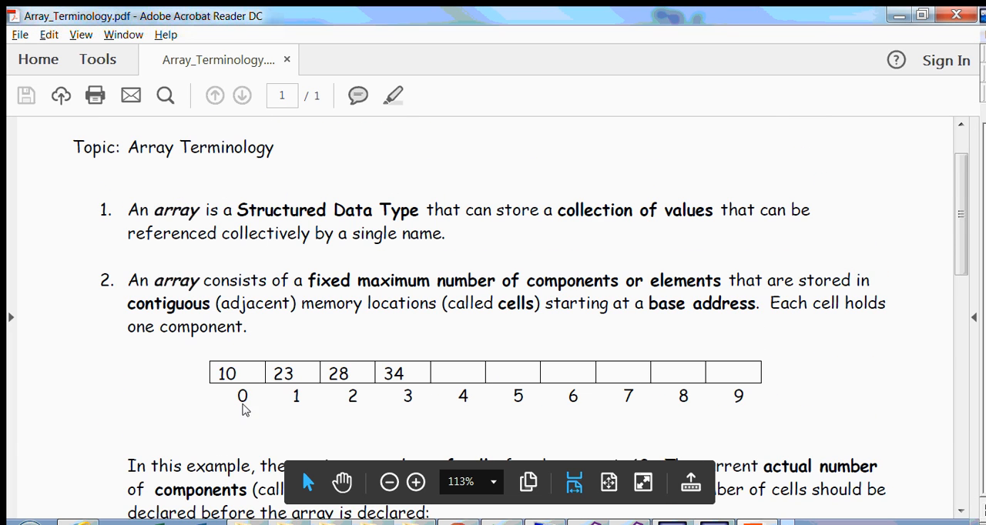
mouse_move(253, 419)
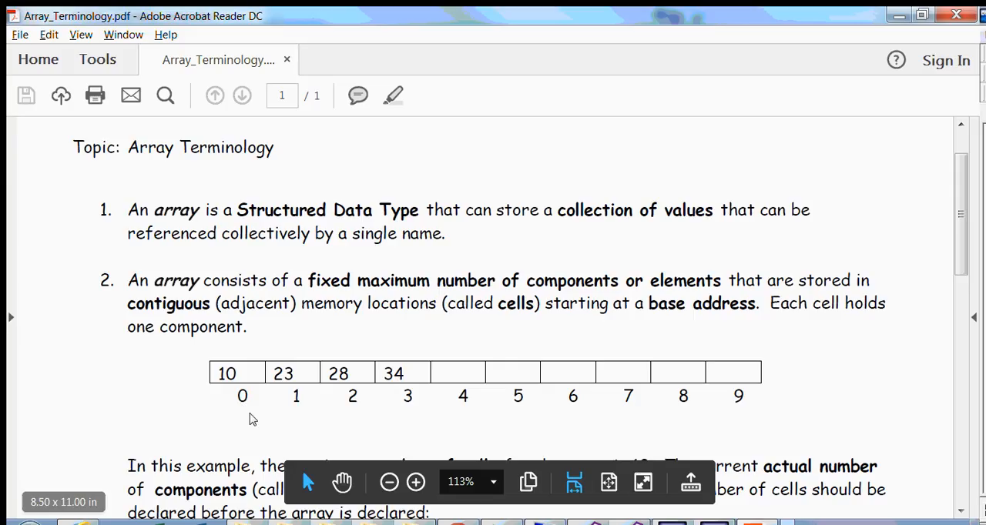
mouse_move(243, 424)
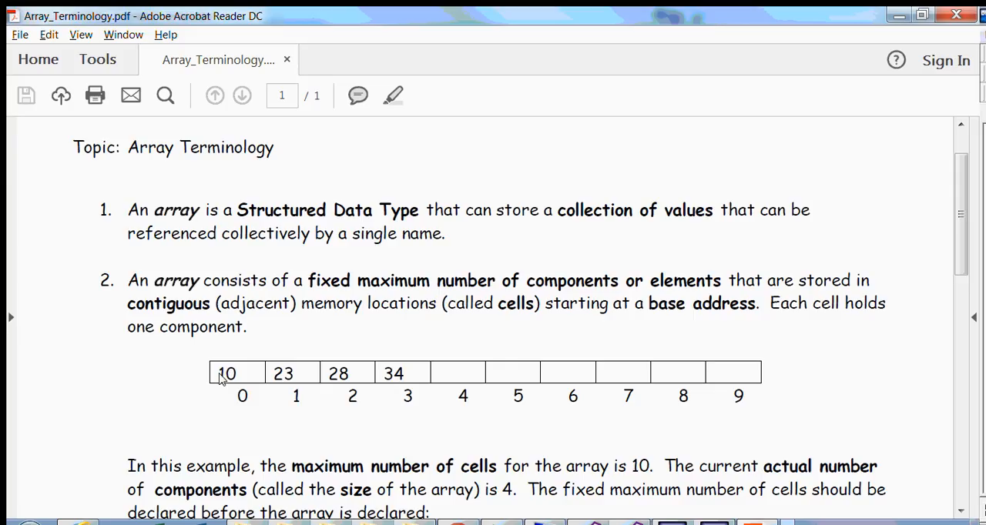
mouse_move(656, 377)
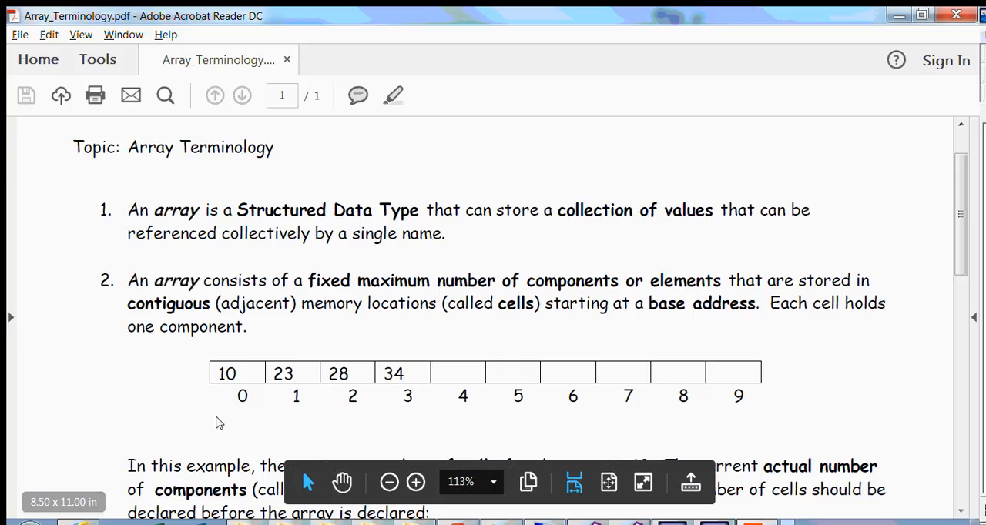
mouse_move(228, 424)
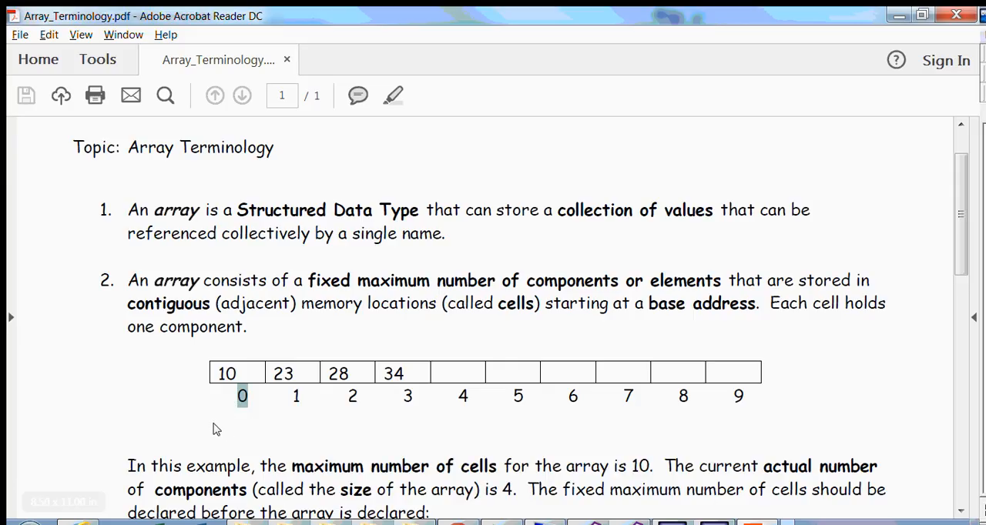
mouse_move(225, 422)
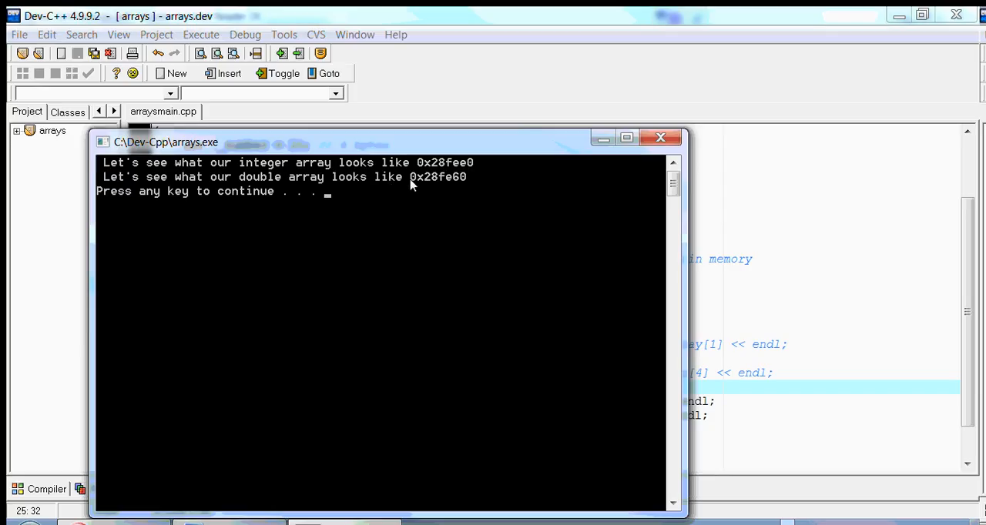
mouse_move(449, 176)
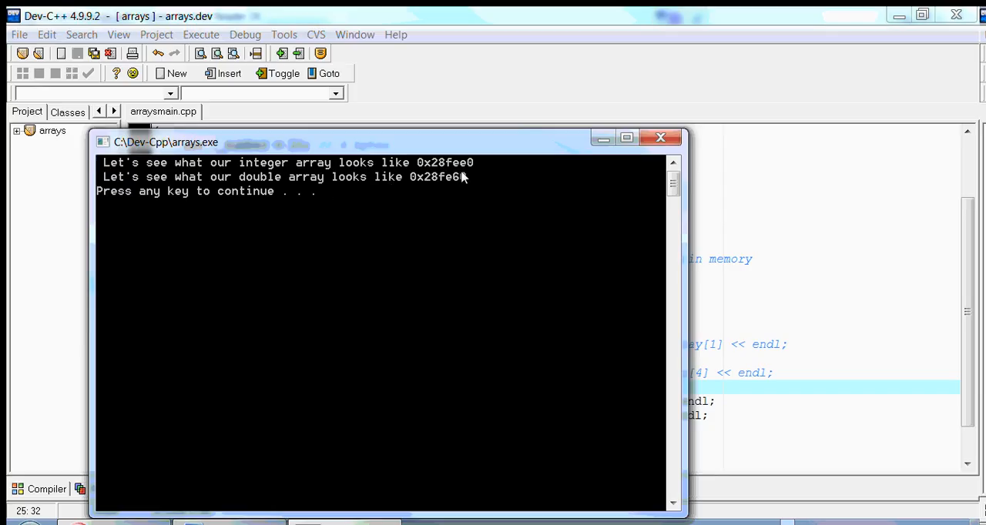
mouse_move(400, 152)
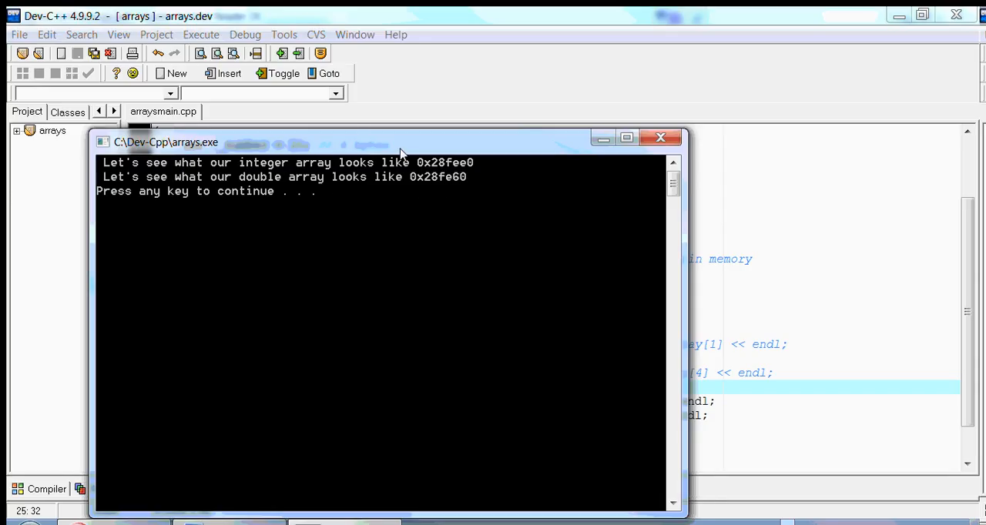
Move the arrays.exe console aside to view the printed array addresses
left_click_drag(401, 142, 428, 28)
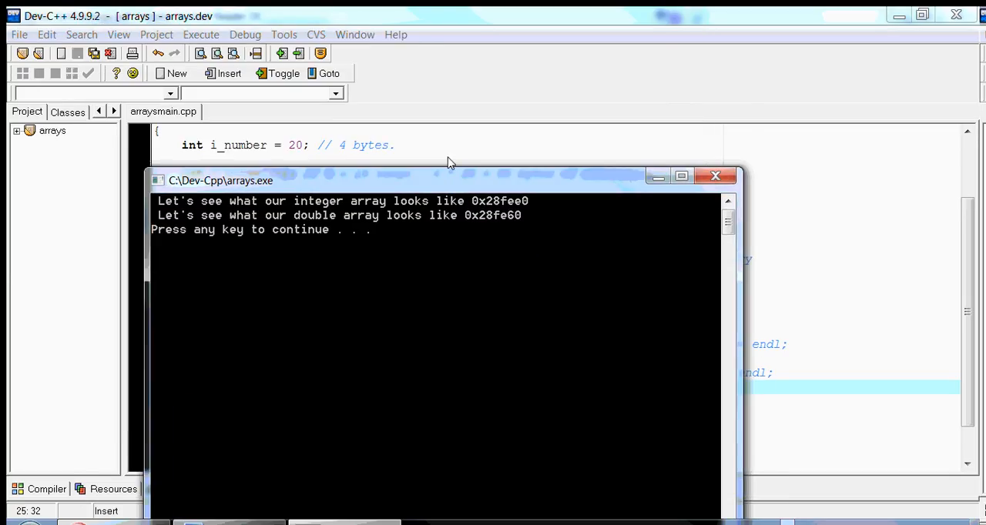
left_click_drag(220, 181, 204, 88)
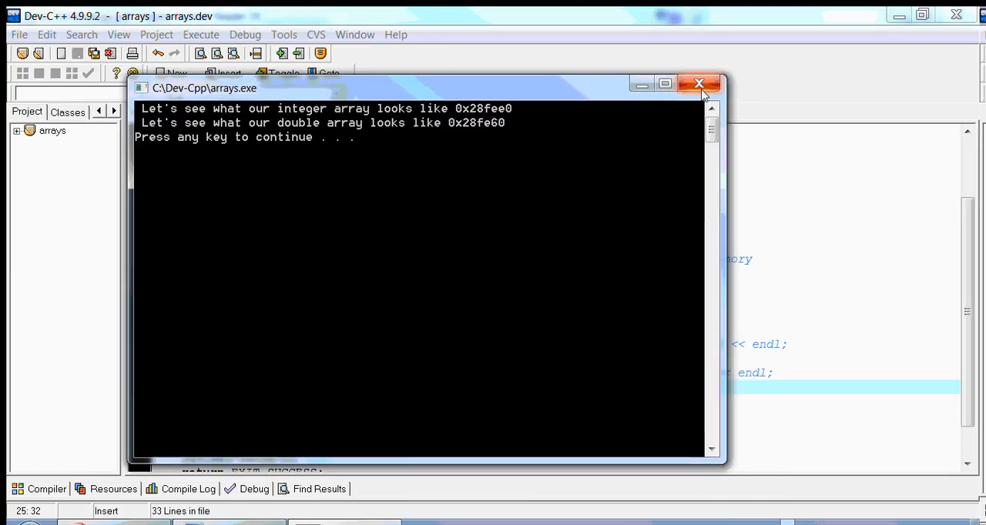
mouse_move(453, 144)
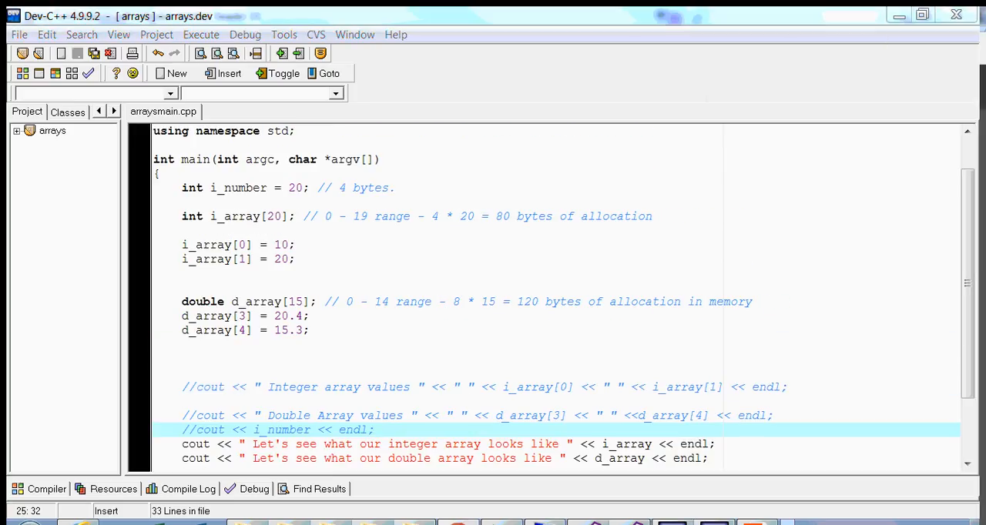
mouse_move(443, 302)
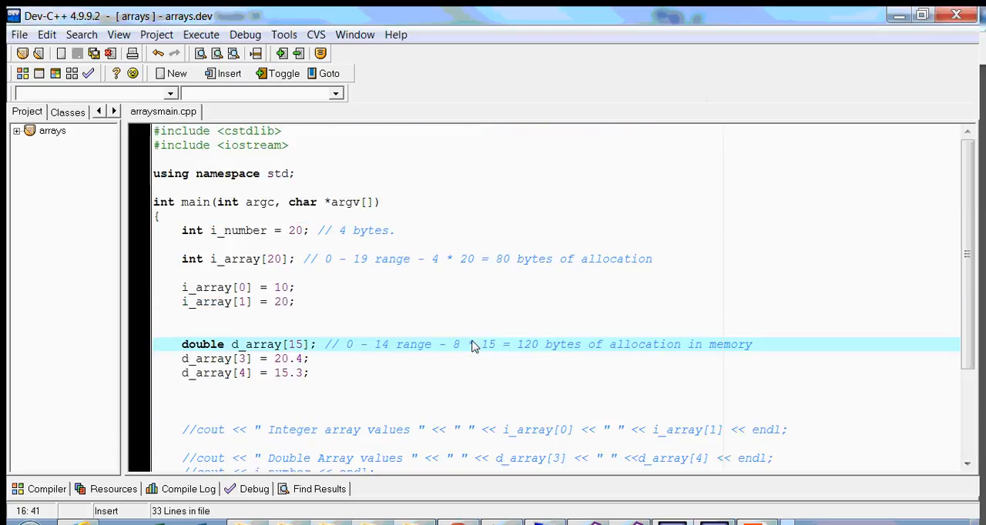
scroll("down", 3)
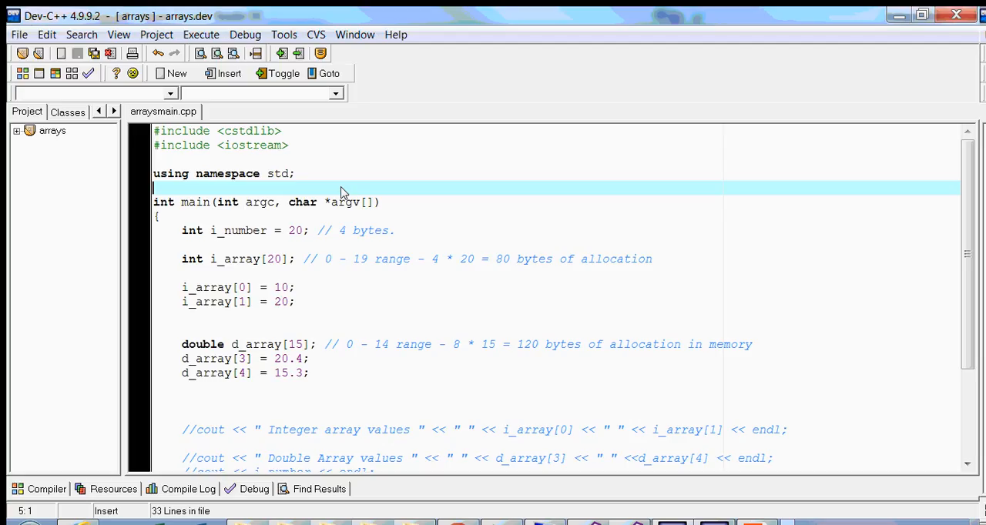
Add the somefunction(int somearray[20]) prototype above main and a definition setting somearray[0] = 10
type("void somefunction(int somearray[20]);")
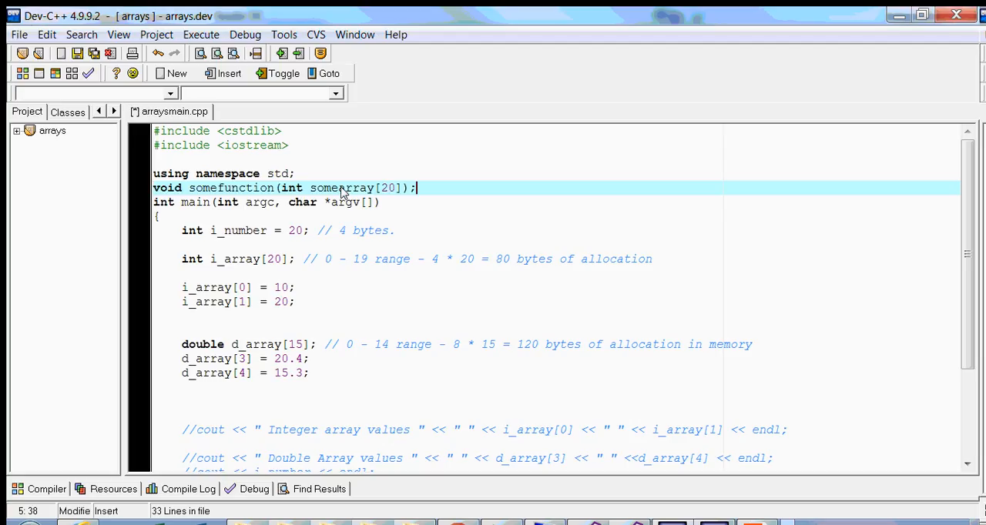
mouse_move(329, 331)
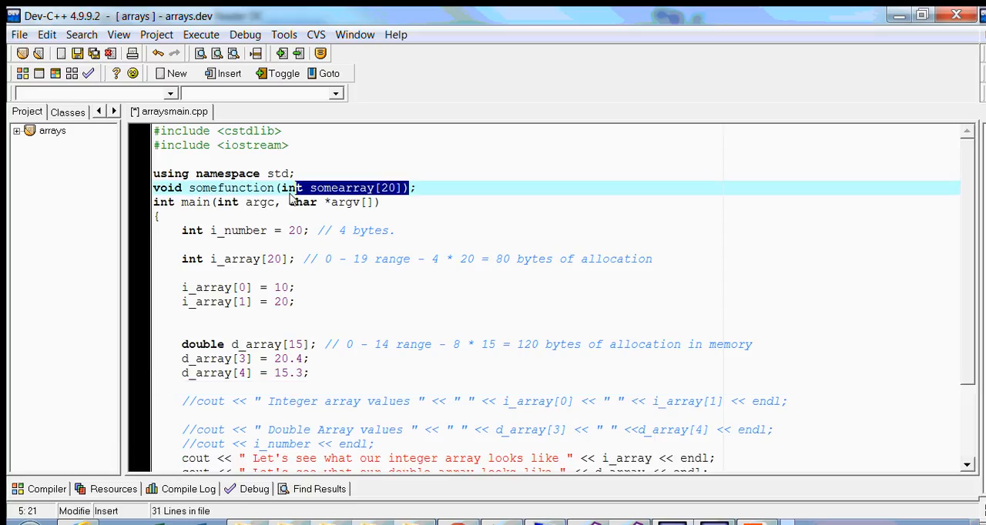
scroll("down", 3)
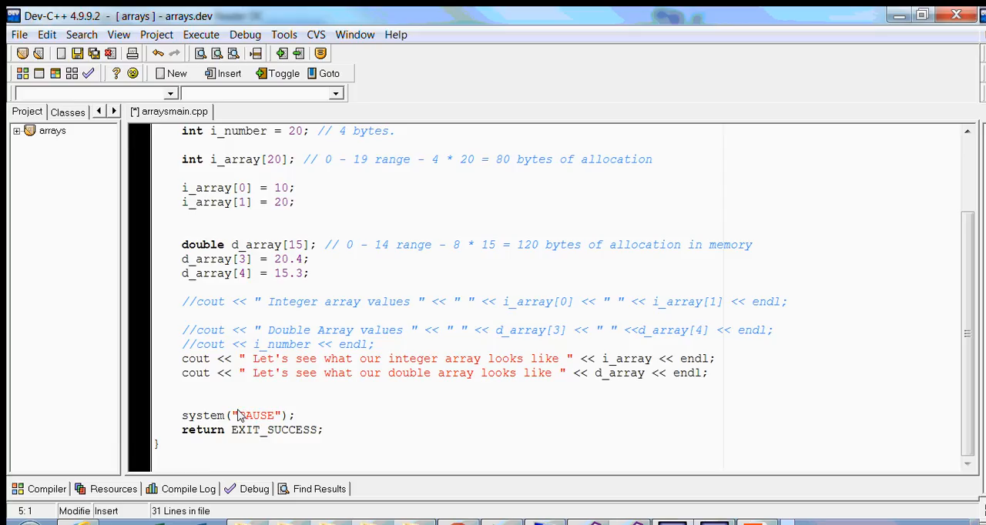
type("void somefunction(int somearray[20])")
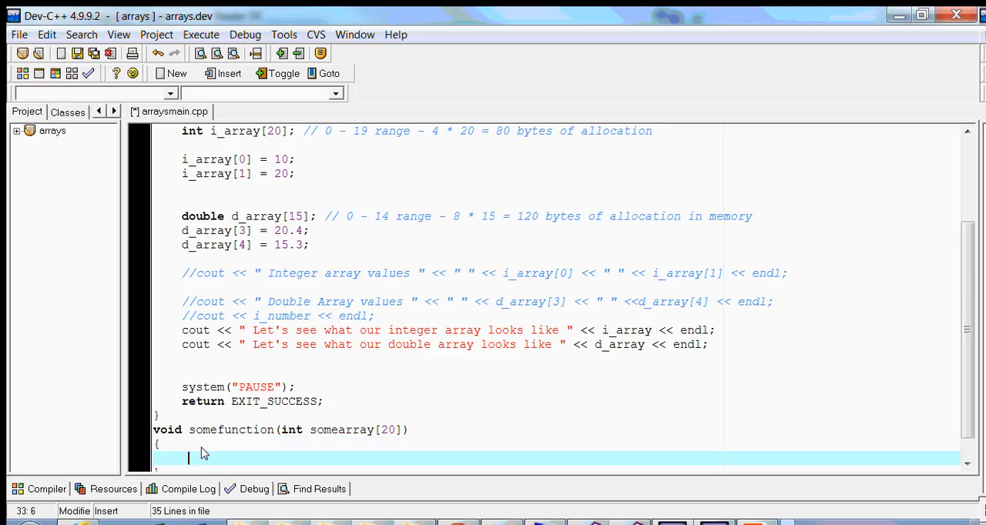
type("somea")
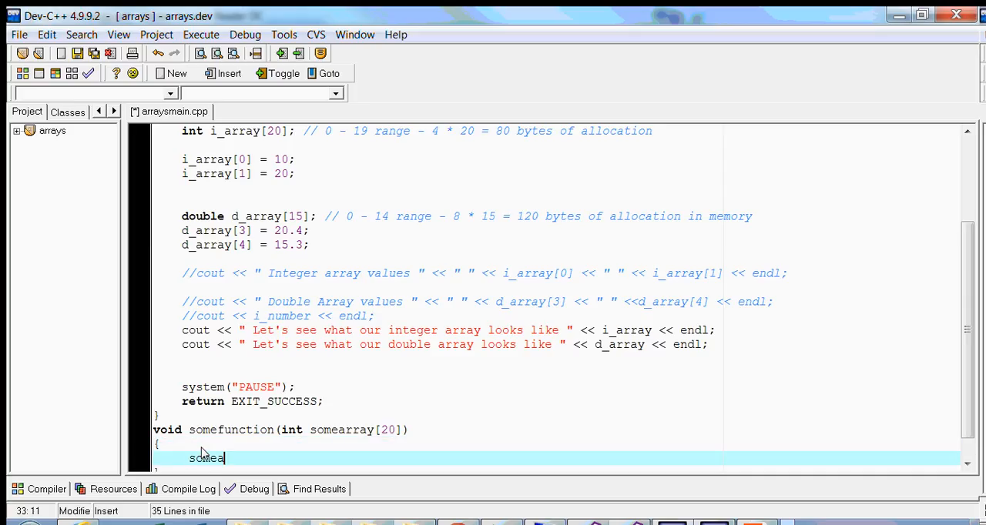
type("rray[0")
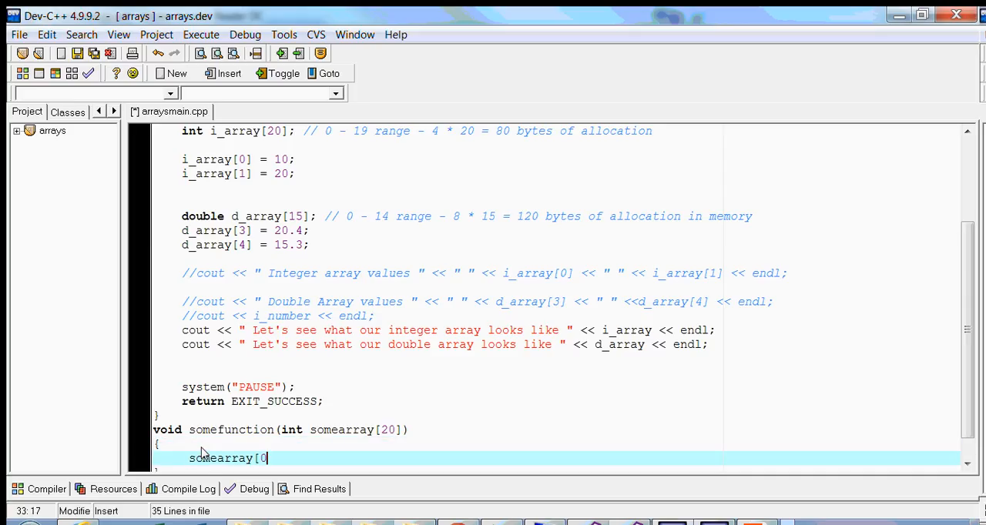
type("] = 10;")
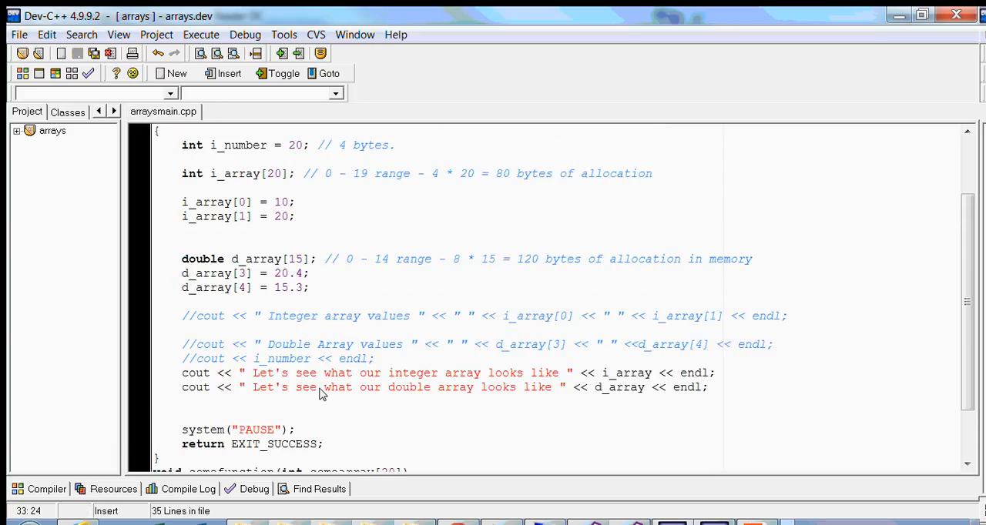
Revise somefunction's definition so somearray[0] is set to 25
scroll("down", 3)
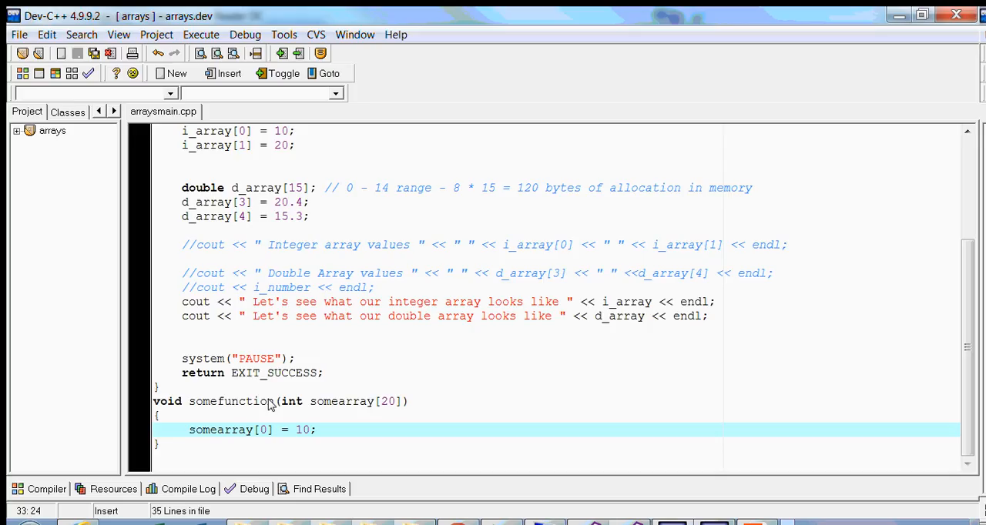
left_click(328, 401)
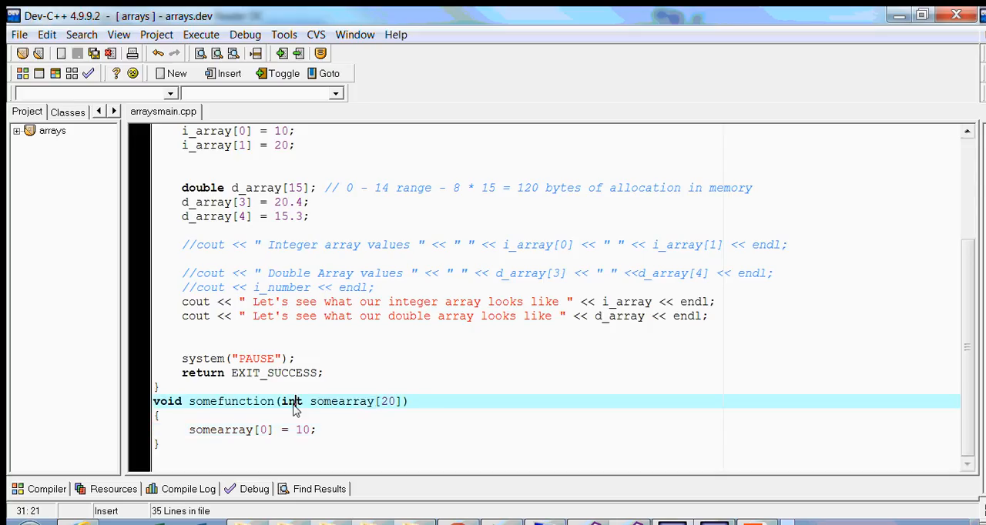
double_click(388, 401)
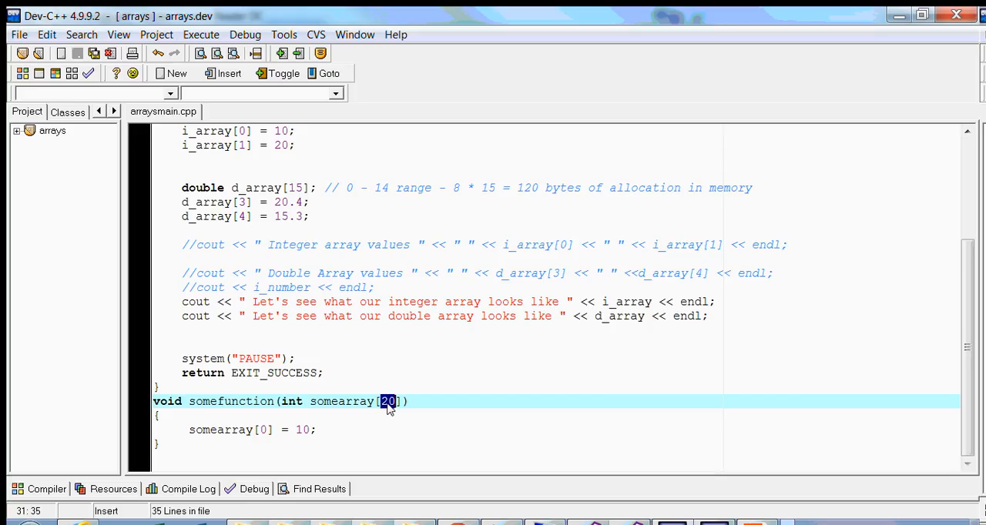
mouse_move(357, 433)
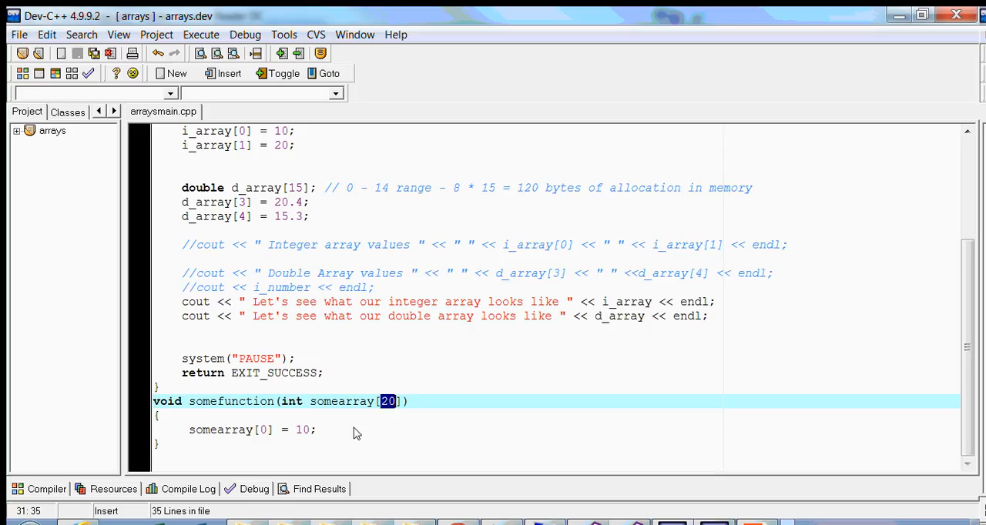
mouse_move(270, 440)
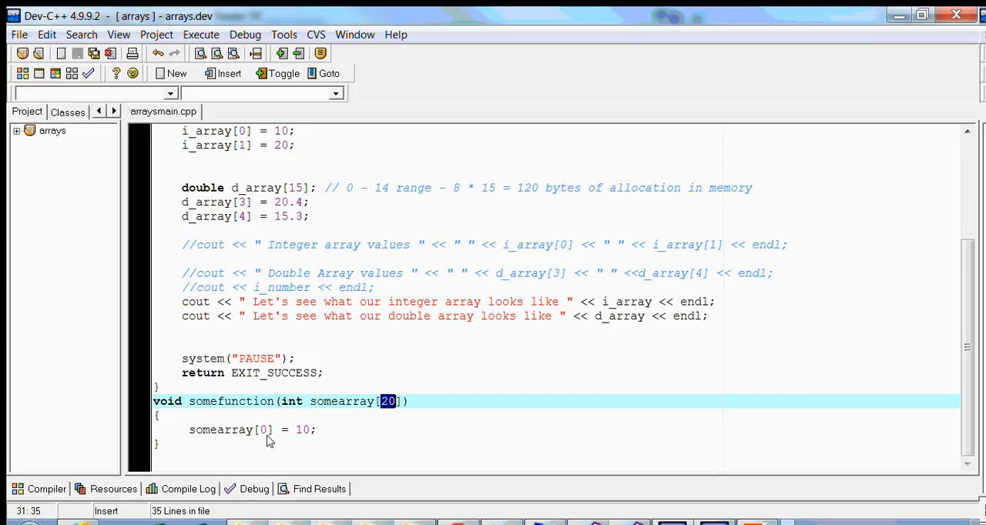
mouse_move(268, 433)
type("25")
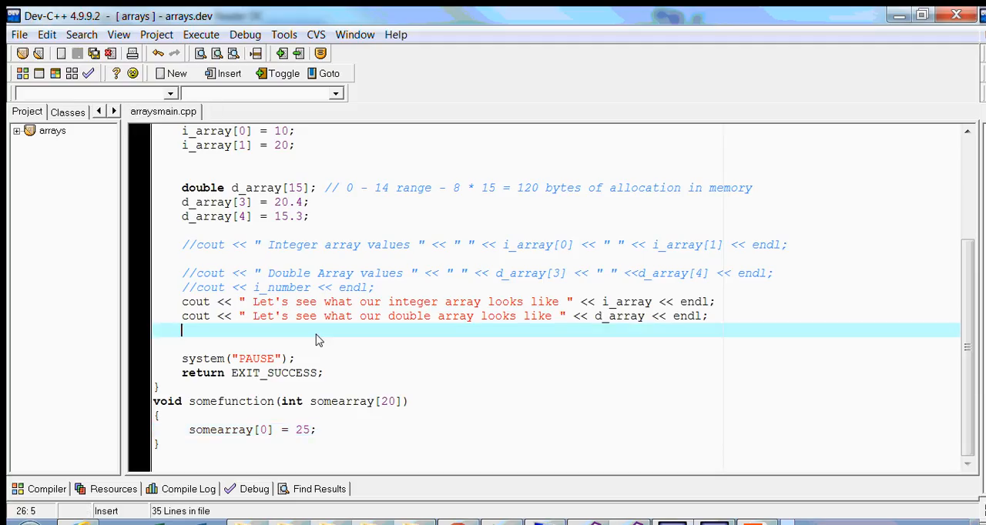
Call somefunction(i_array) in main after the cout lines
type("somefunction")
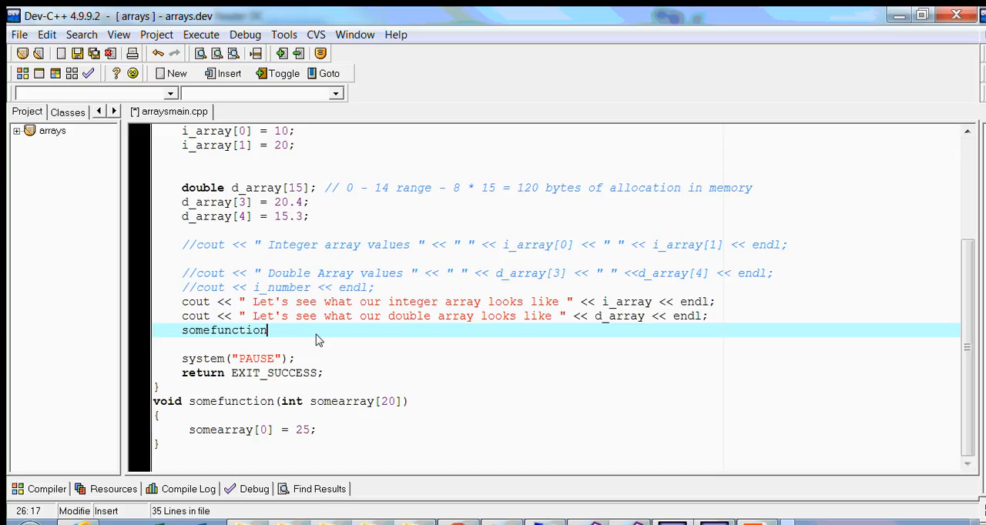
type("(")
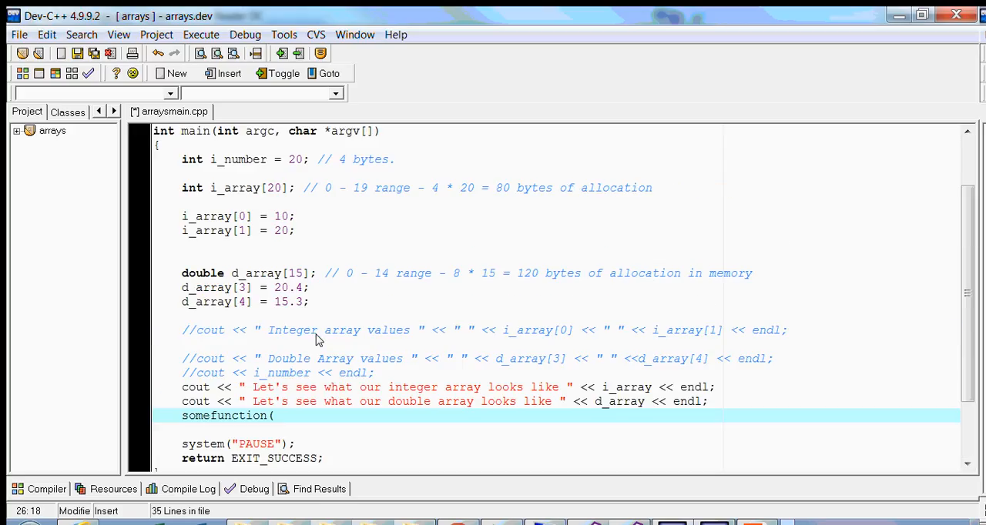
double_click(235, 188)
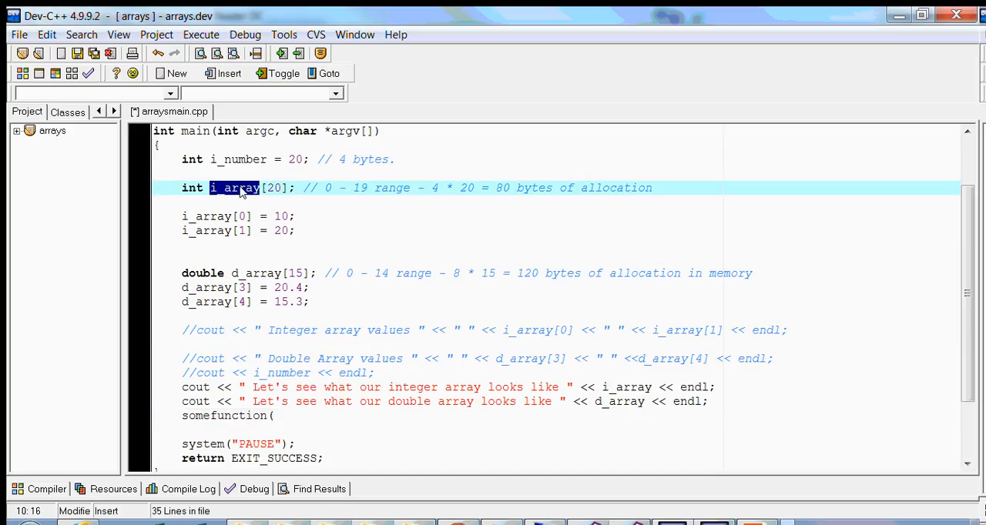
type("i_array)")
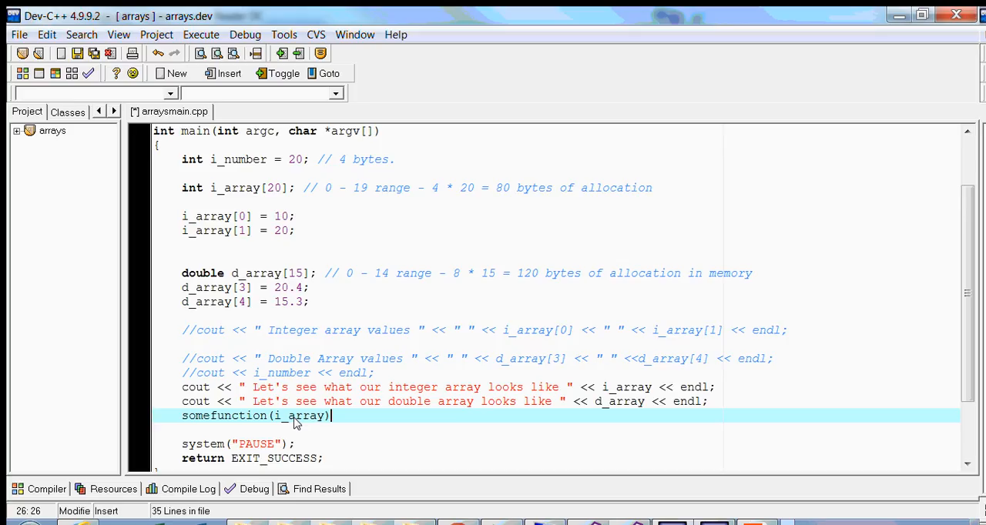
double_click(297, 415)
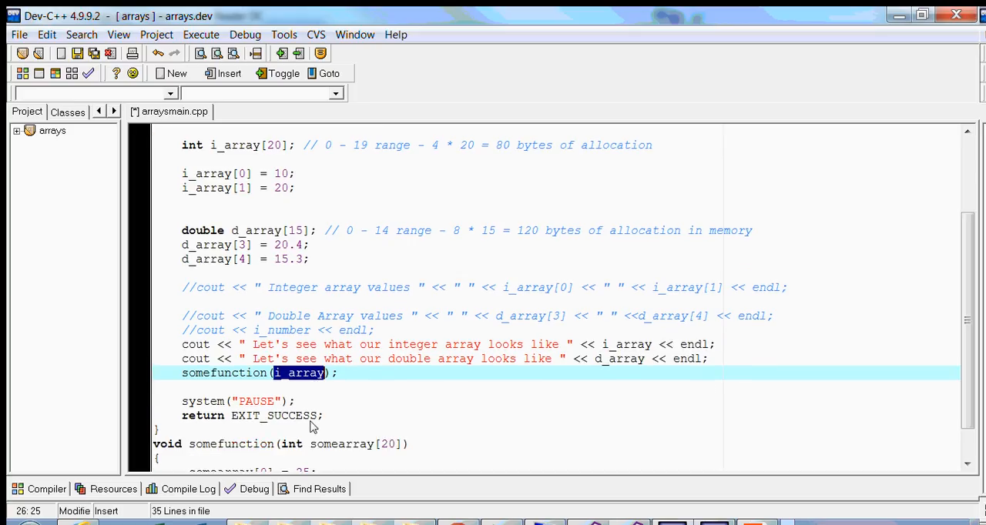
Place the cursor on the blank line after somefunction(i_array) for a new cout statement
scroll("down", 3)
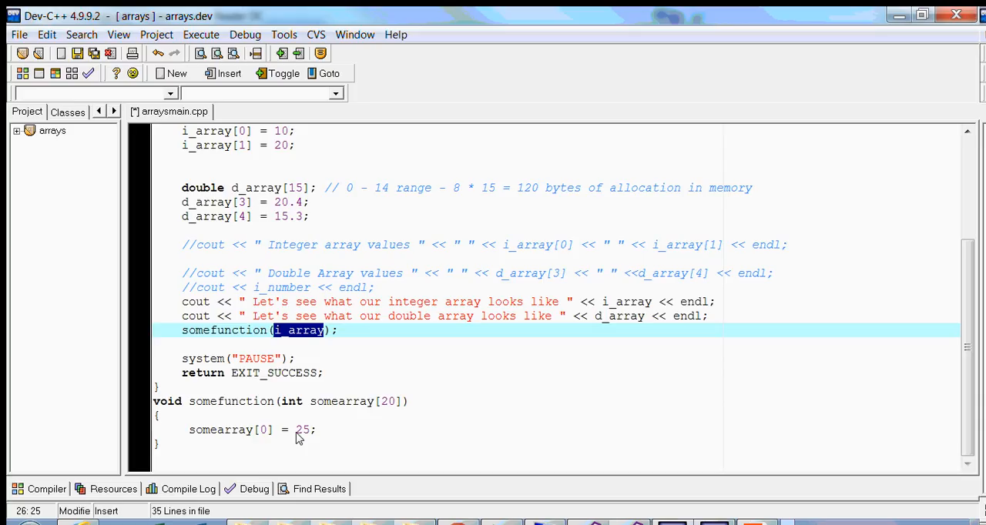
mouse_move(317, 342)
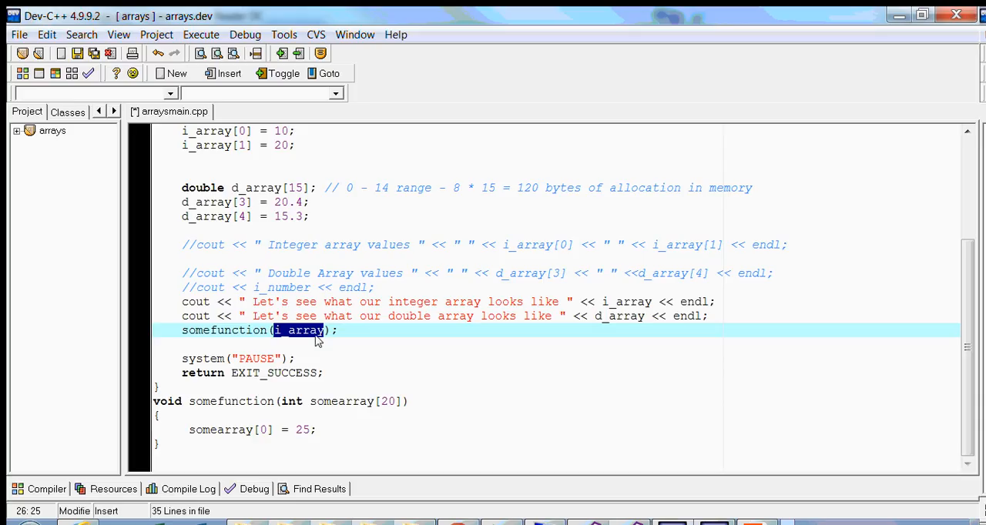
mouse_move(344, 413)
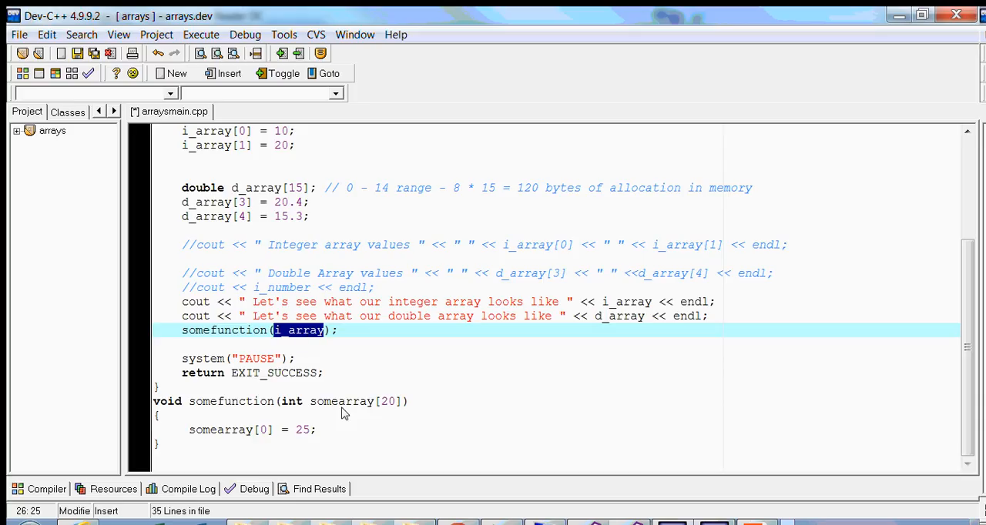
double_click(341, 401)
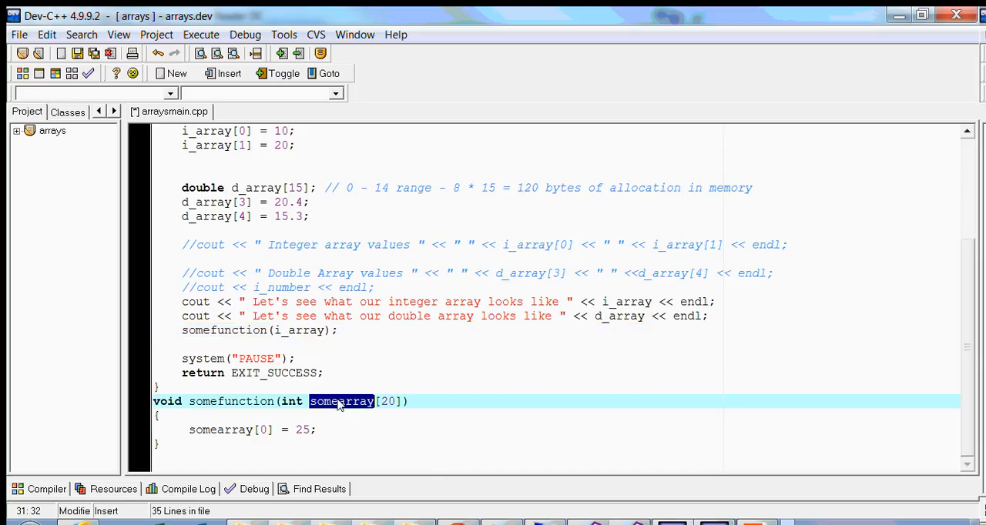
mouse_move(330, 428)
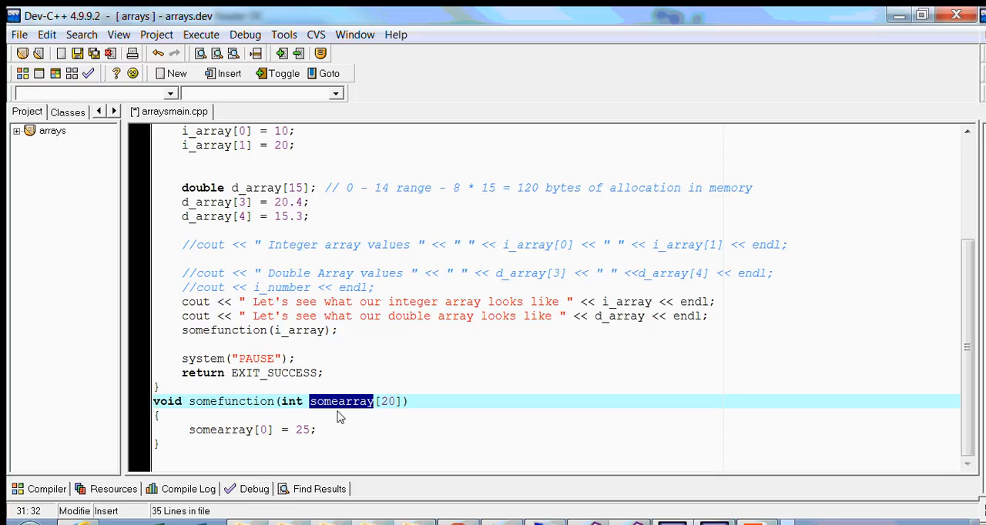
mouse_move(352, 437)
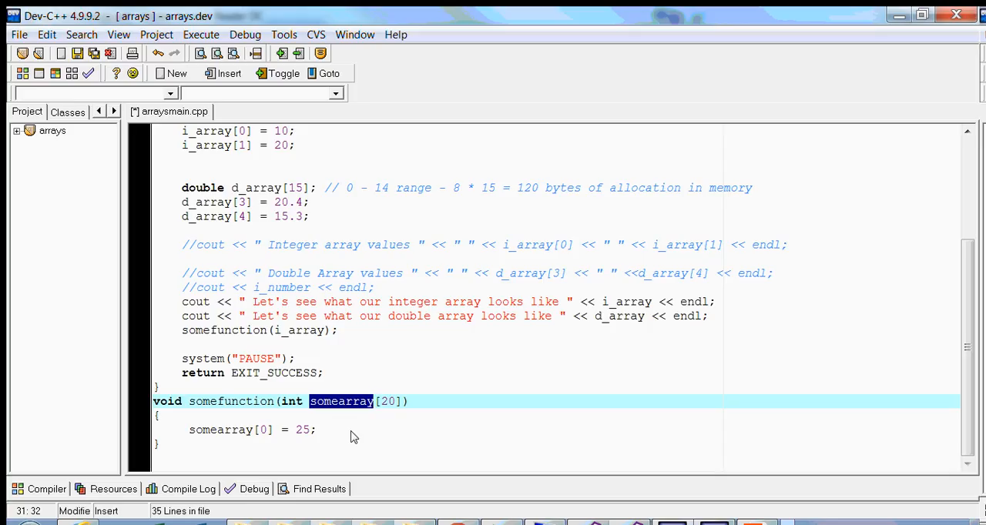
mouse_move(350, 414)
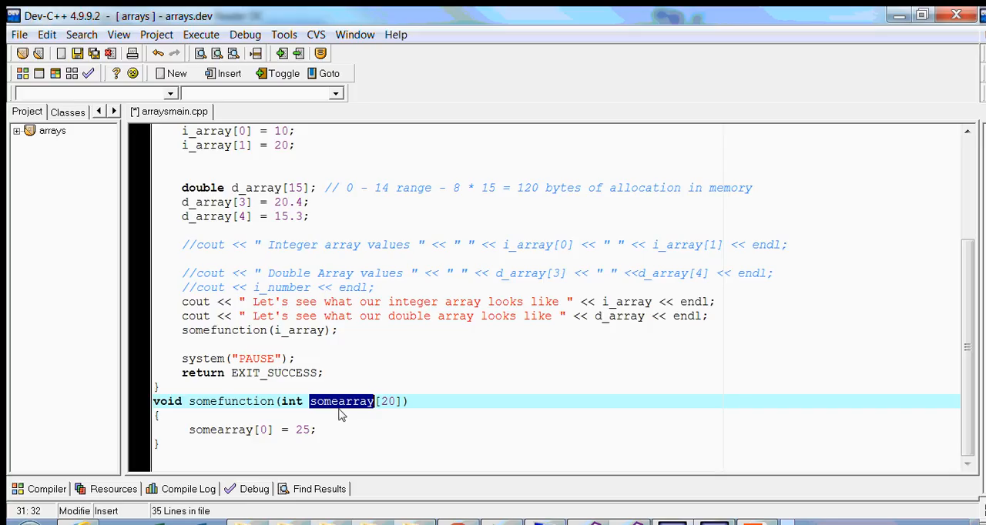
mouse_move(301, 335)
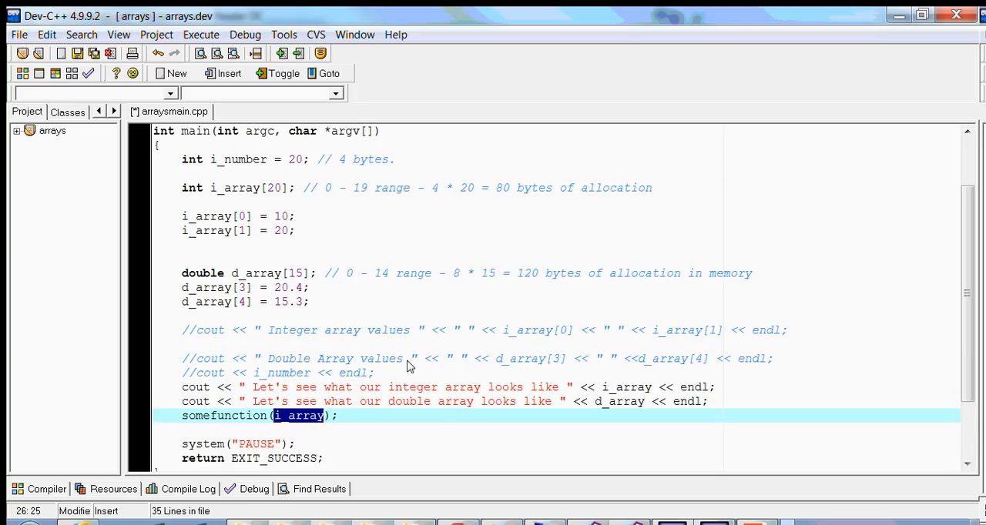
scroll("down", 3)
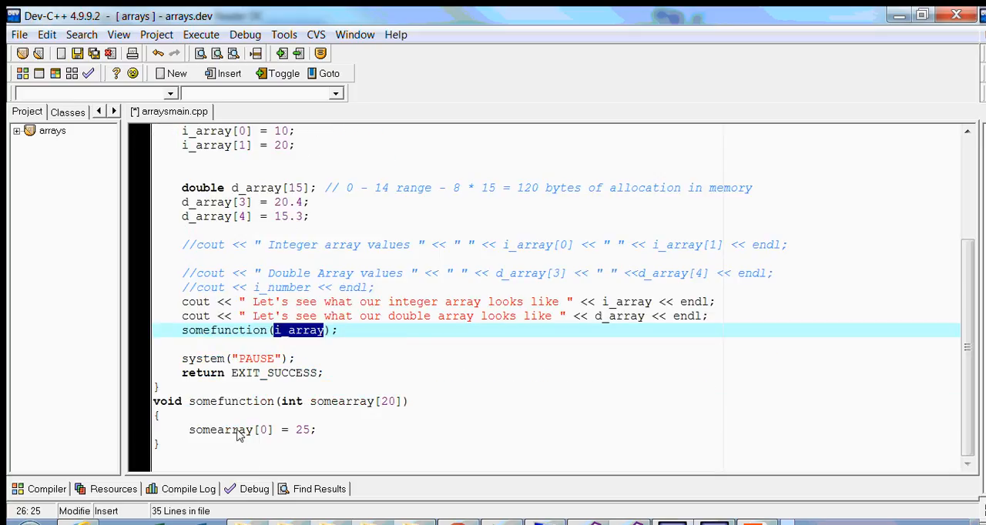
left_click(231, 430)
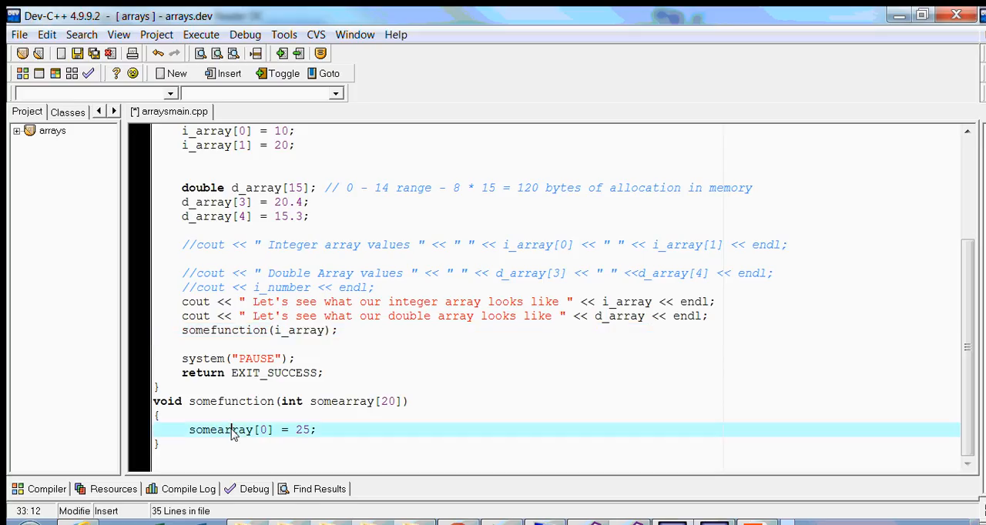
double_click(221, 429)
type("cout <<")
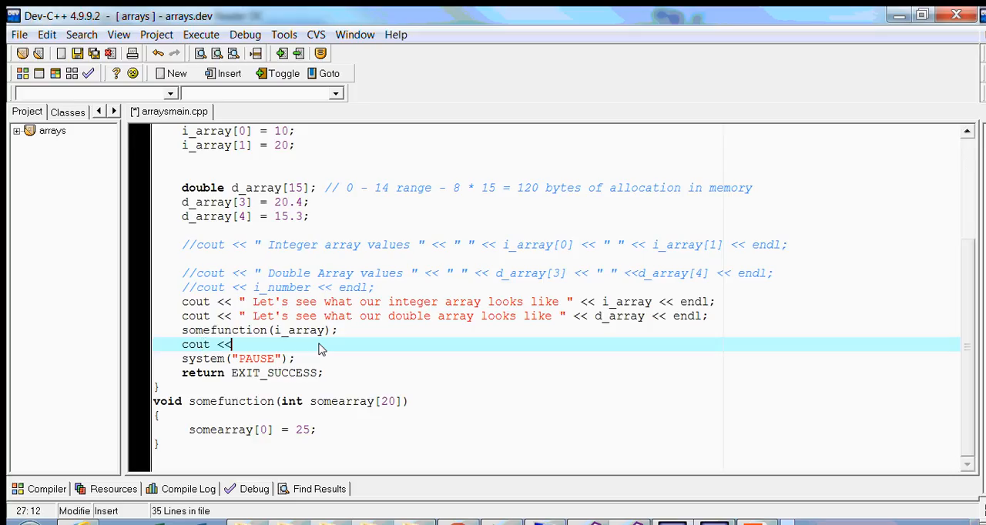
Print 'Integer array values' after the call and relabel the earlier print 'Before passing function -'
left_click(197, 245)
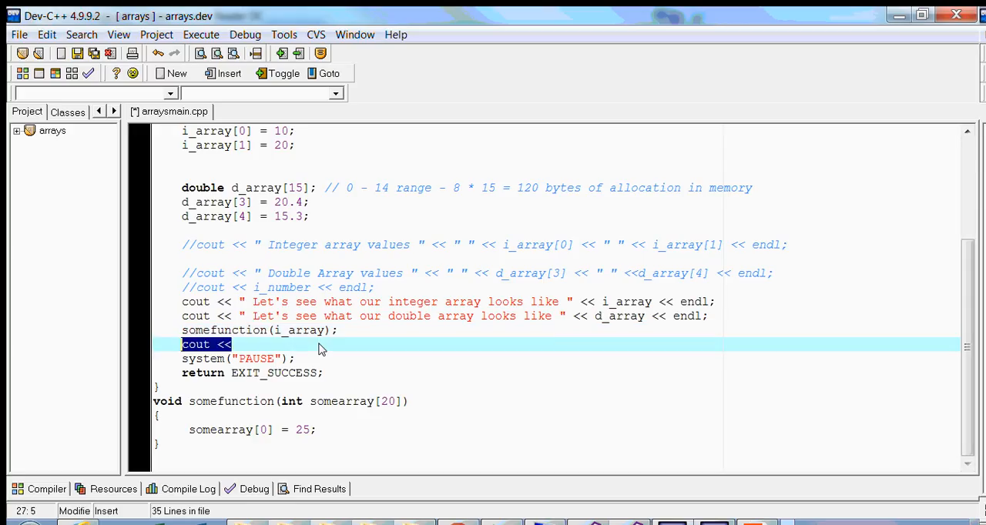
type("\" Integer array values \" << \" \" << i_array[0] << \" \" << i_array[1] << endl;")
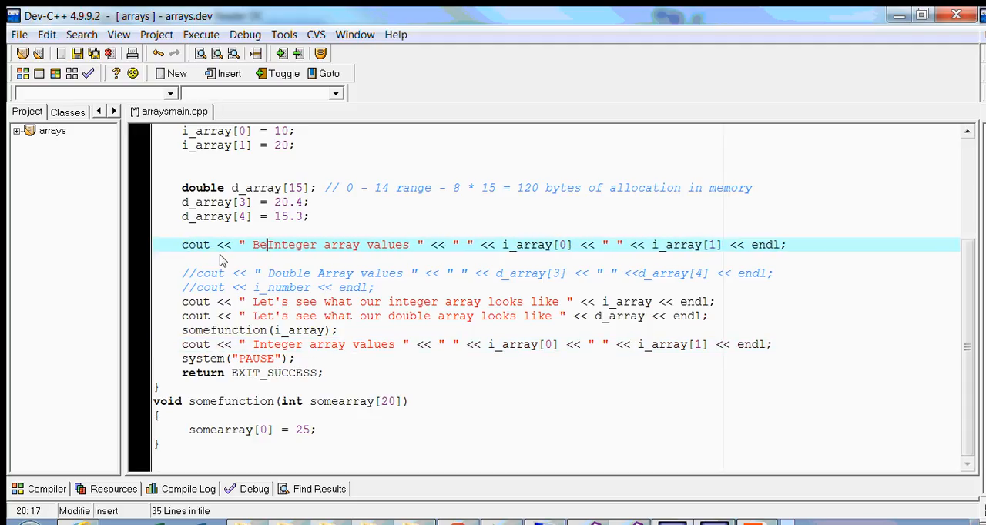
type("Before passing function")
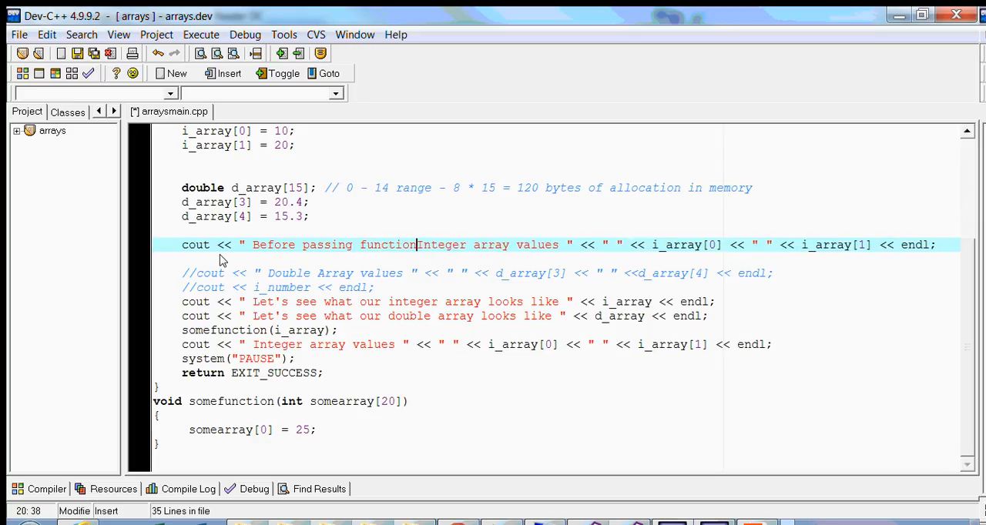
type("-")
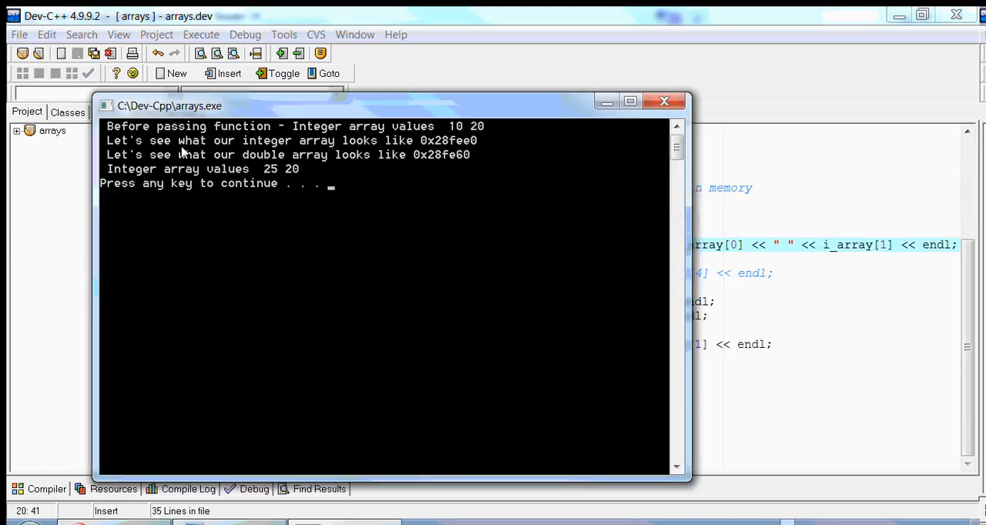
mouse_move(439, 127)
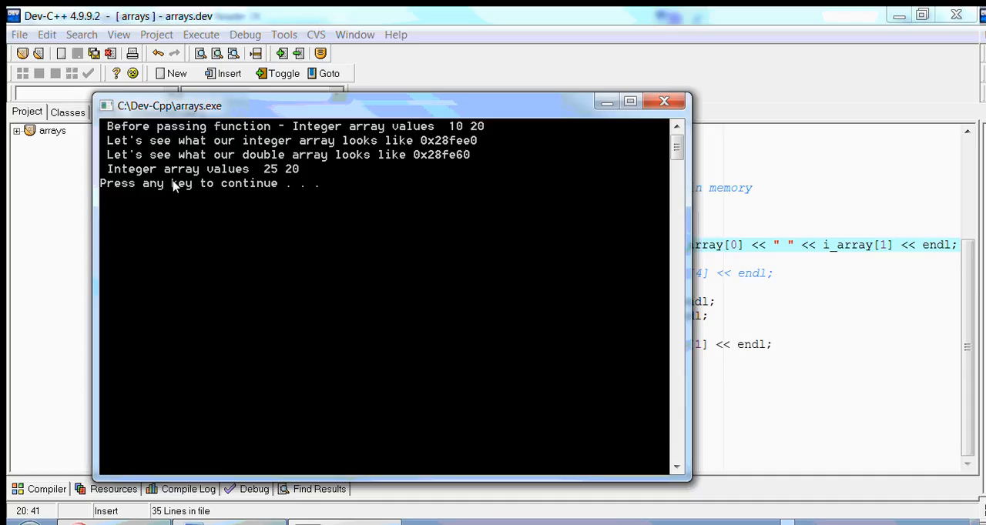
mouse_move(277, 170)
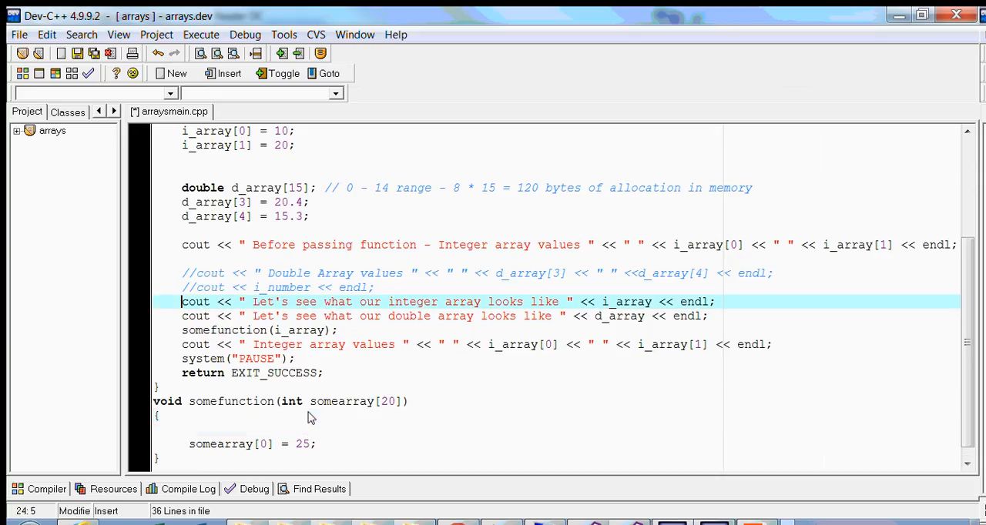
Make the pasted cout line in somefunction print somearray labelled 'Some Array Address'
left_click(705, 316)
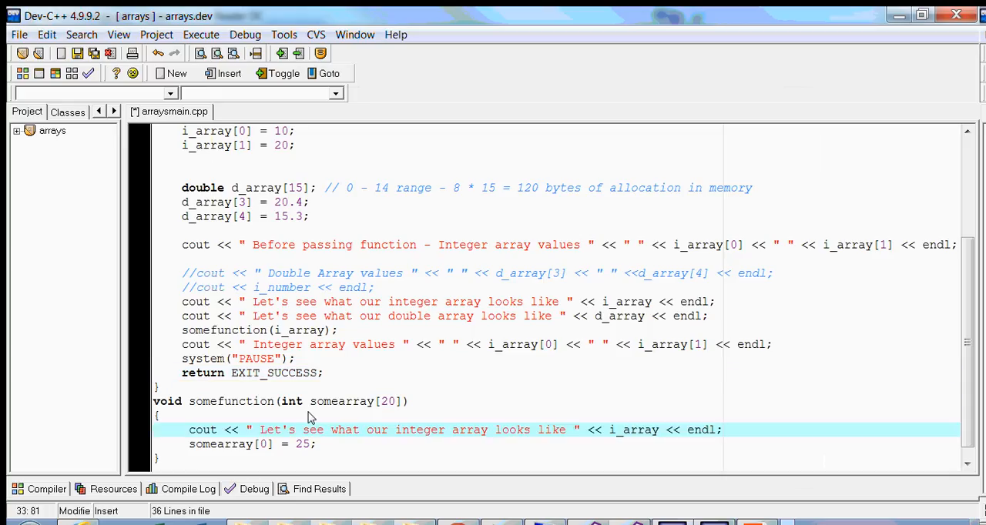
double_click(634, 430)
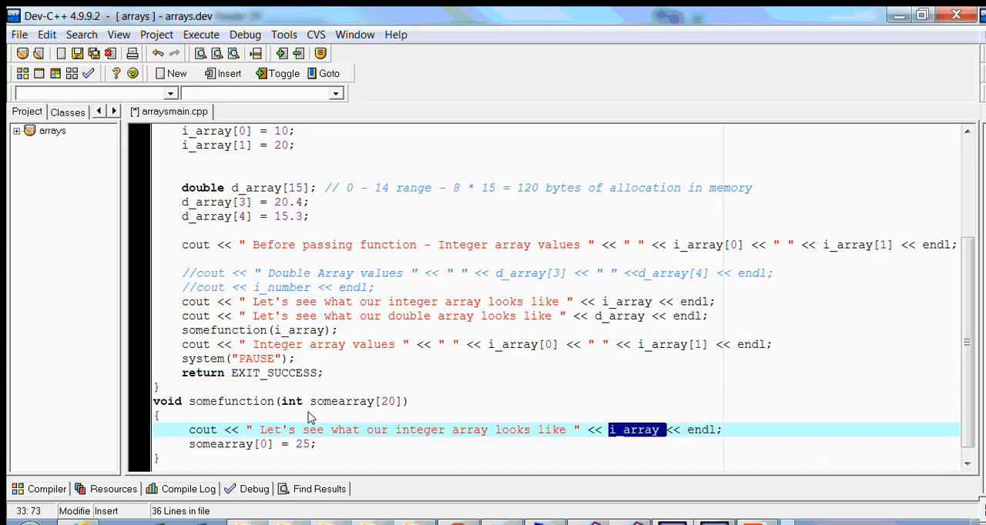
type("somearray << endl;")
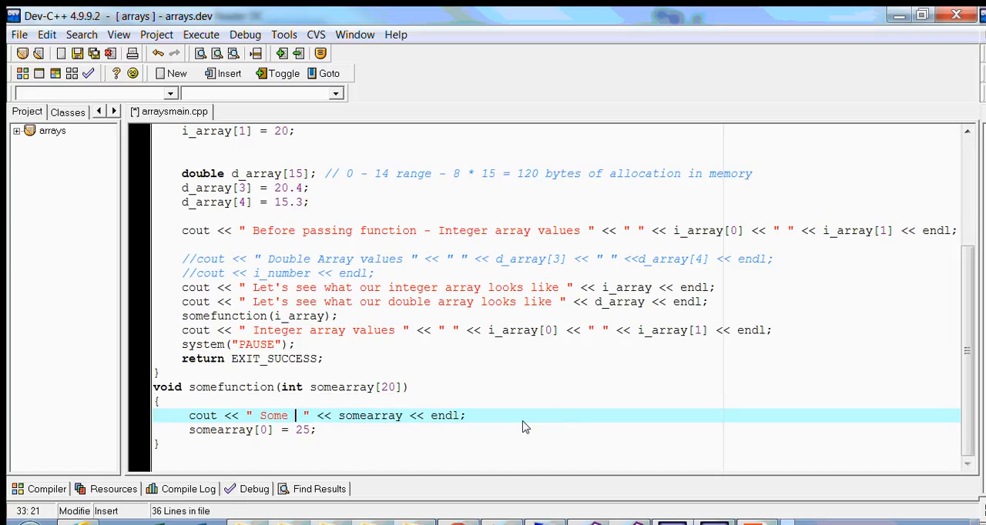
type("Array Address")
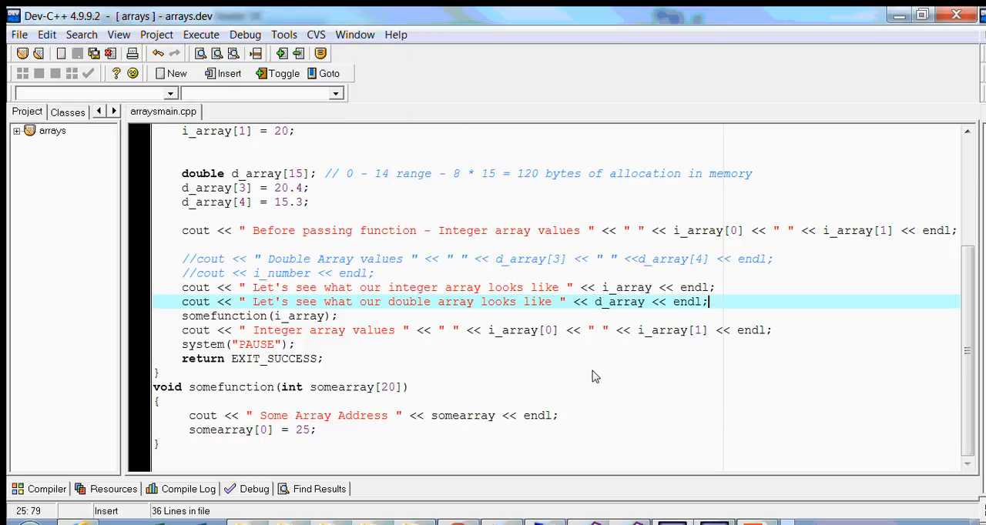
mouse_move(312, 326)
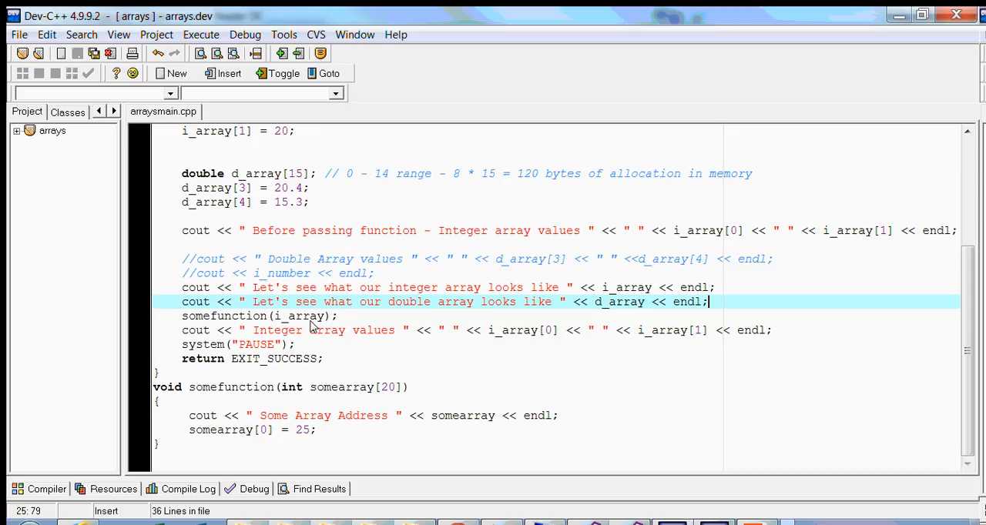
Highlight the i_array call argument and the somearray[0] = 25 assignment, then view the PDF notes
double_click(299, 315)
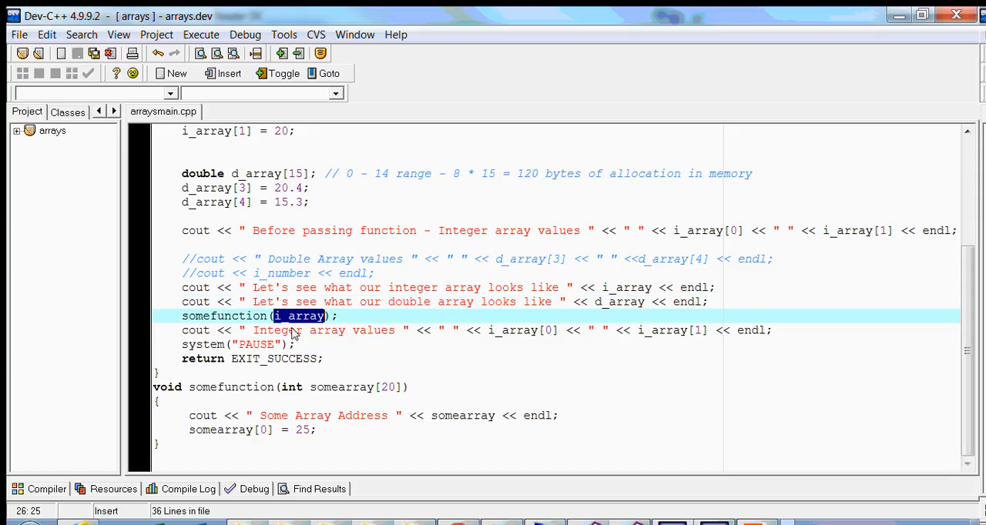
double_click(341, 387)
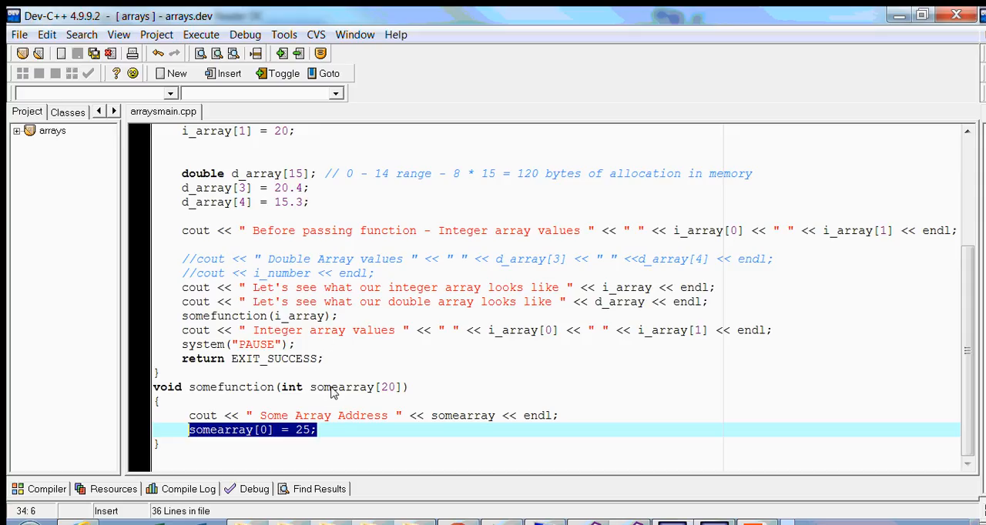
mouse_move(347, 402)
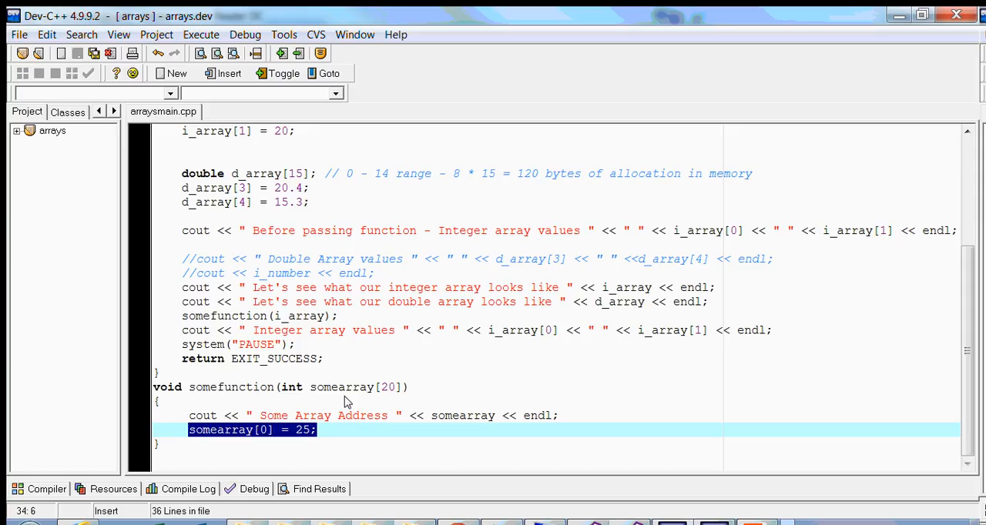
mouse_move(350, 425)
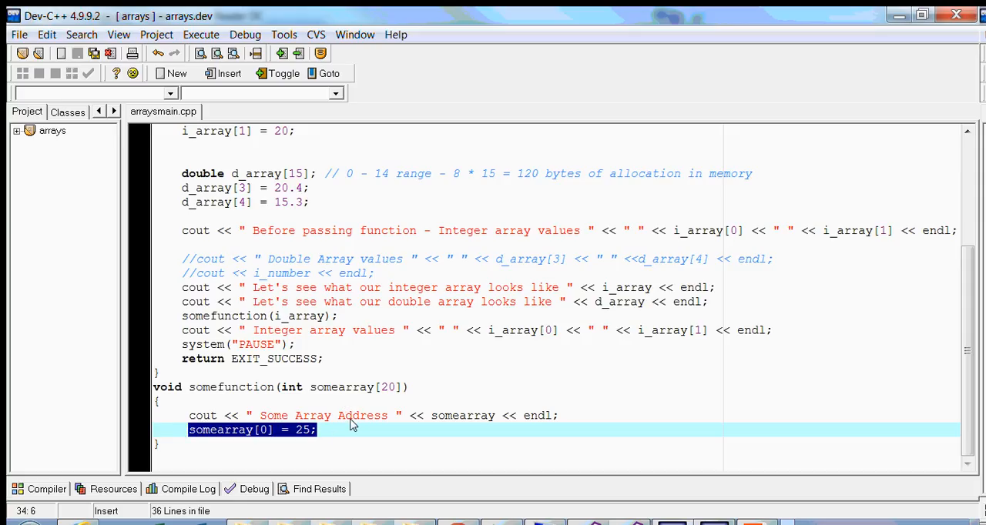
double_click(462, 416)
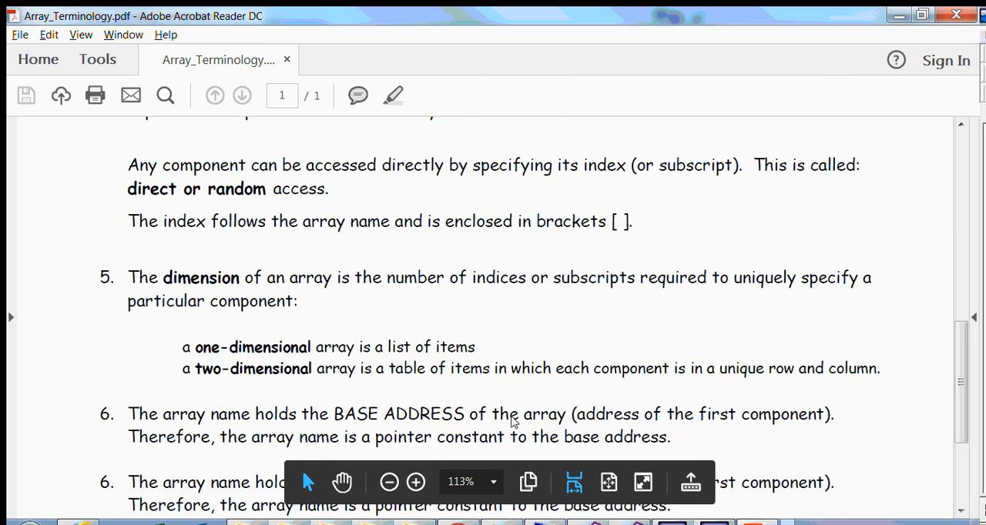
Scroll the Array_Terminology PDF down to point 6 on array names holding the base address
scroll("down", 3)
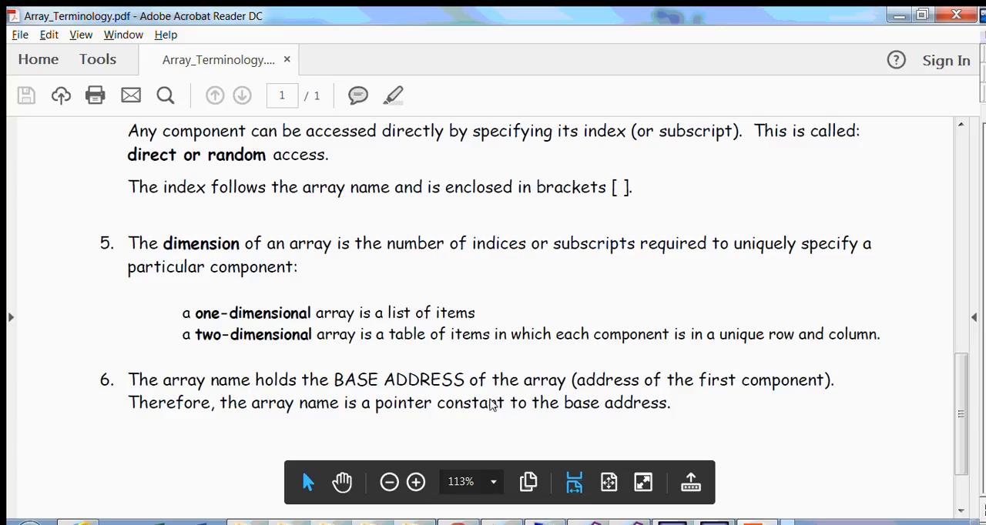
mouse_move(799, 372)
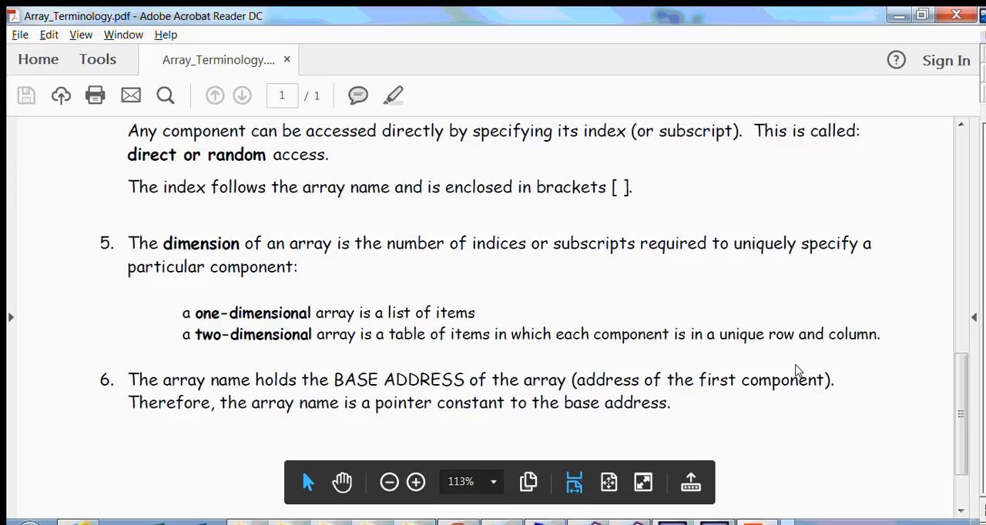
mouse_move(605, 321)
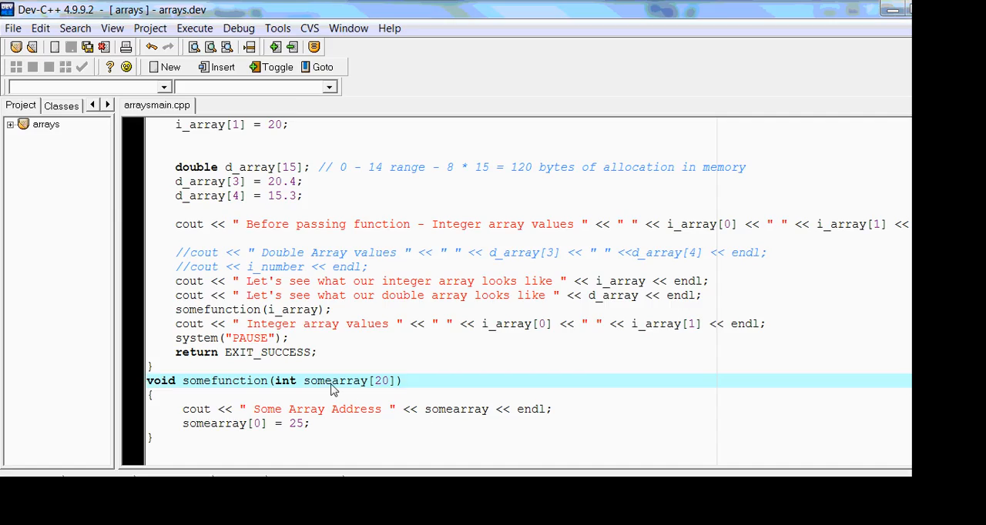
mouse_move(317, 353)
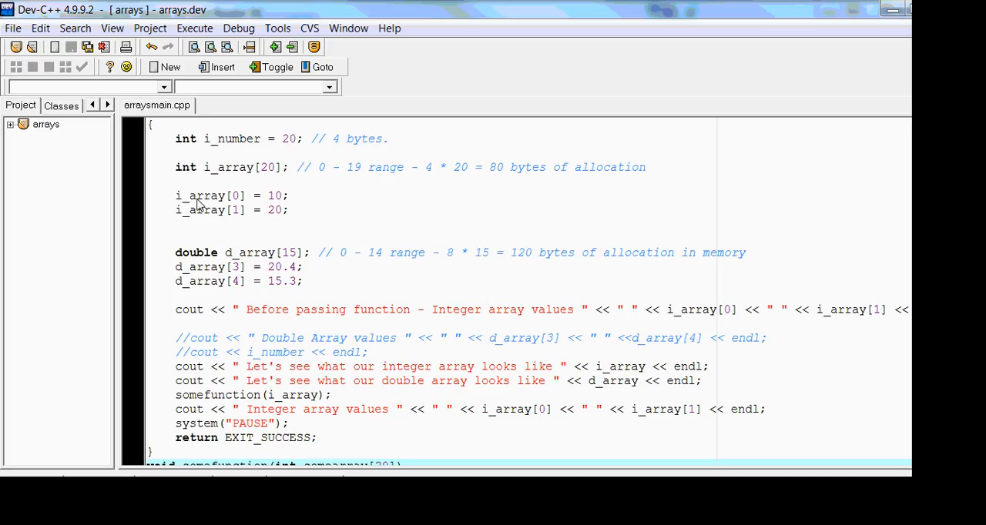
mouse_move(327, 382)
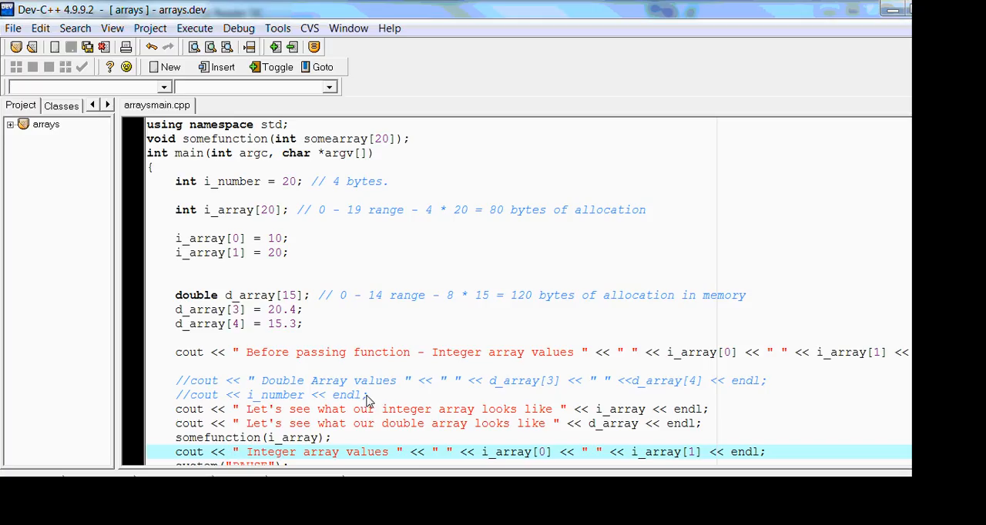
left_click(240, 453)
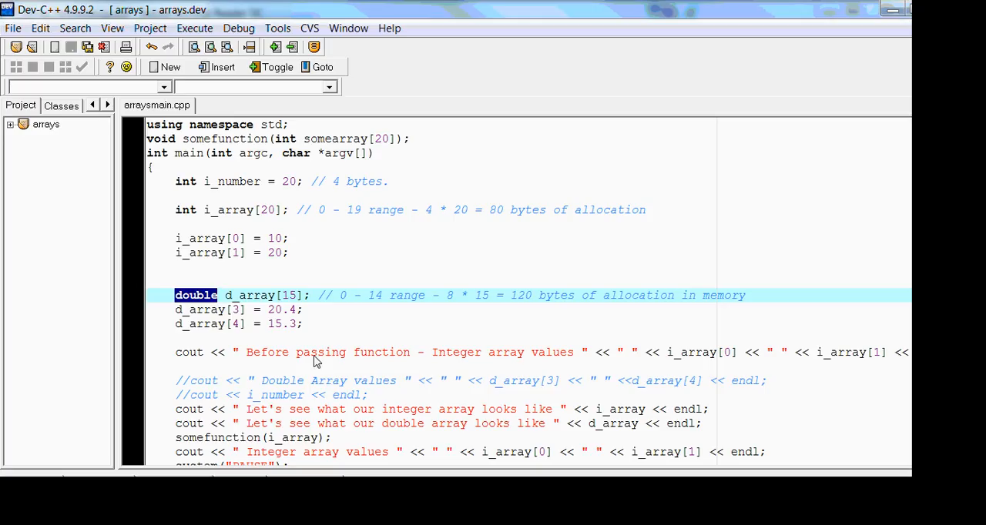
scroll("down", 3)
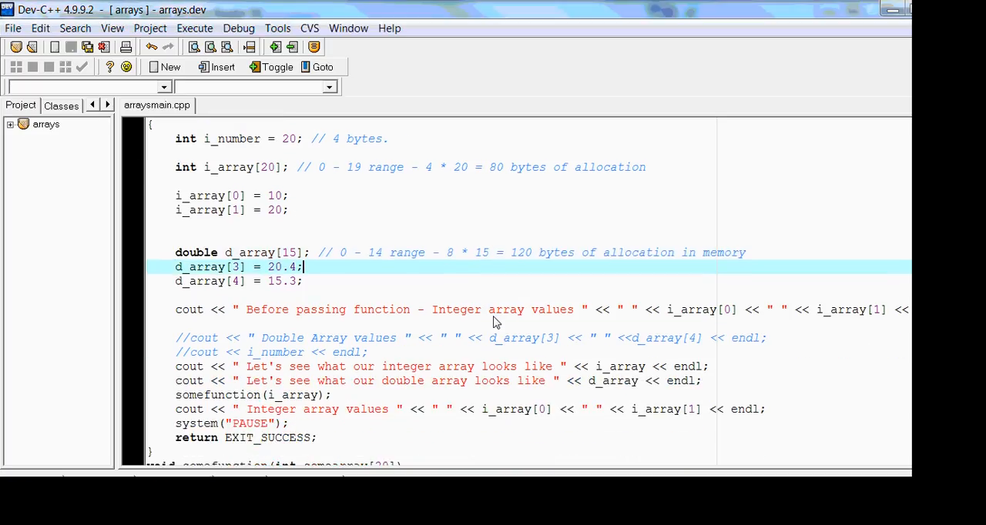
scroll("down", 3)
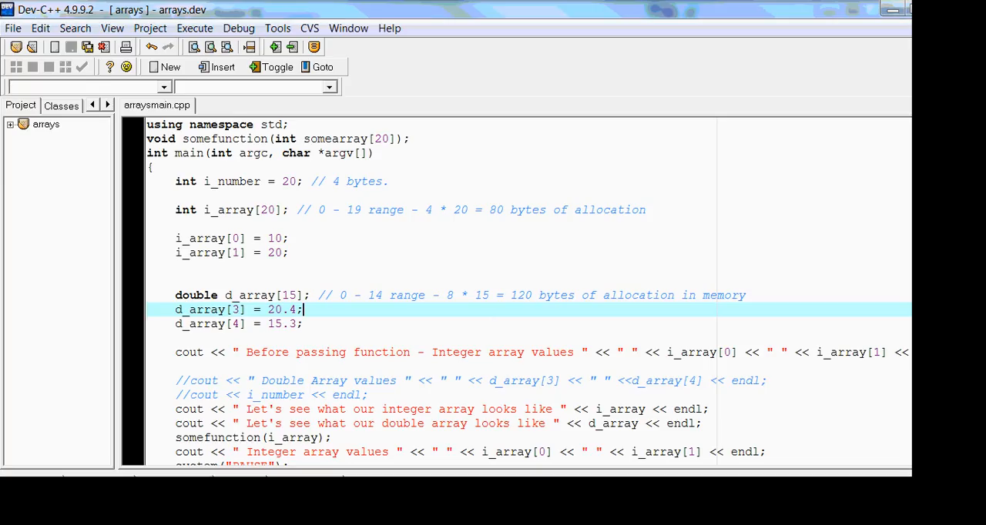